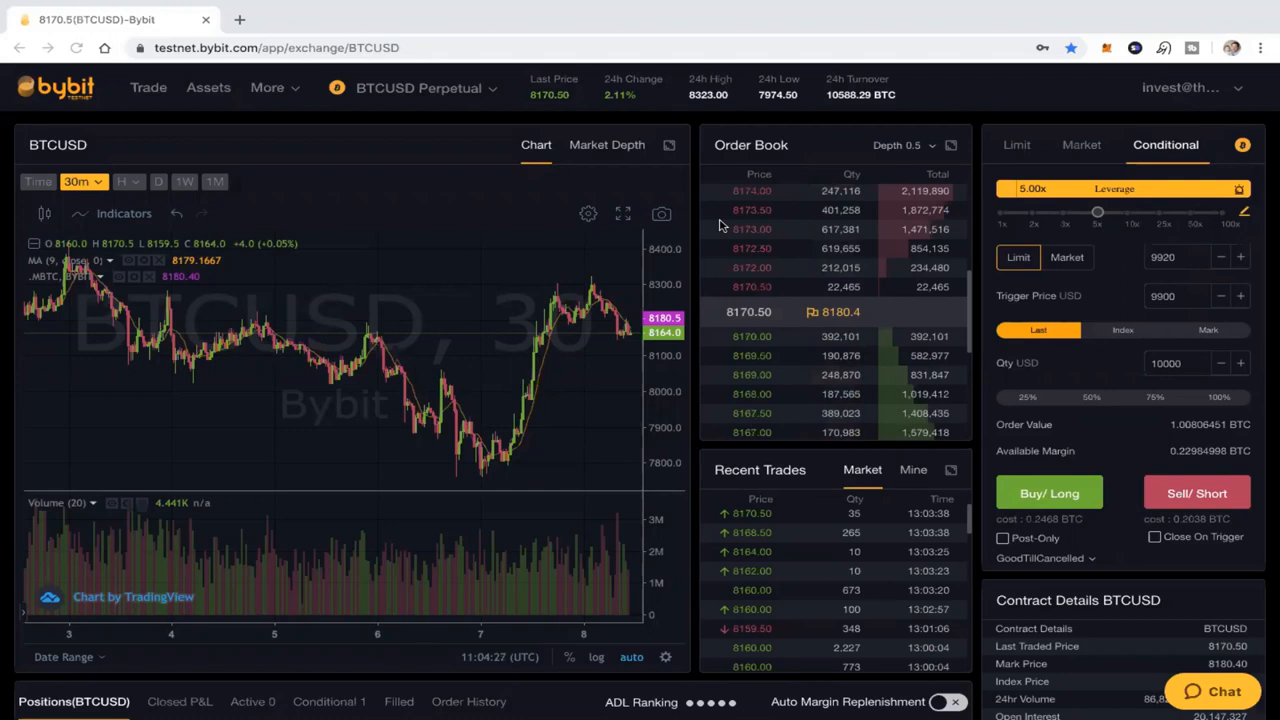
{"action": "mouse_move", "coordinate": [572, 304]}
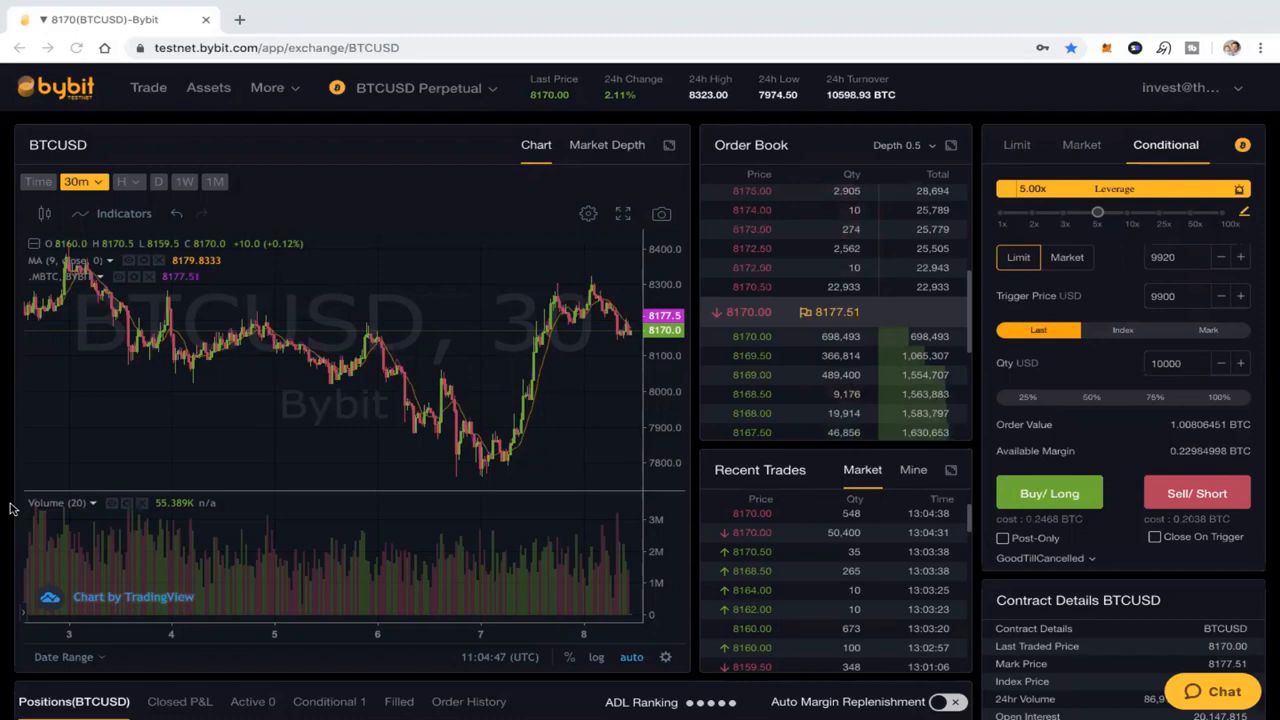
{"action": "mouse_move", "coordinate": [8, 504]}
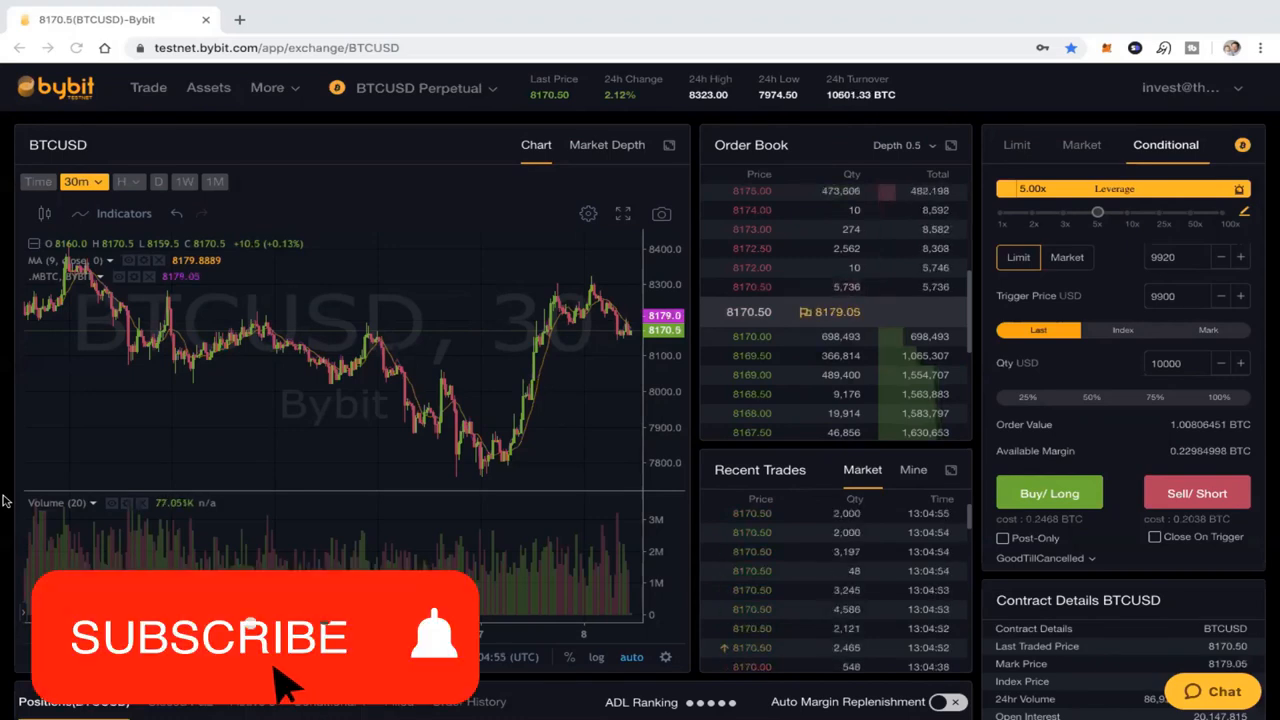
Switch the BTCUSD order form from market to a limit order at 8176.5 USD for 10000 USD
{"action": "left_click", "coordinate": [250, 636]}
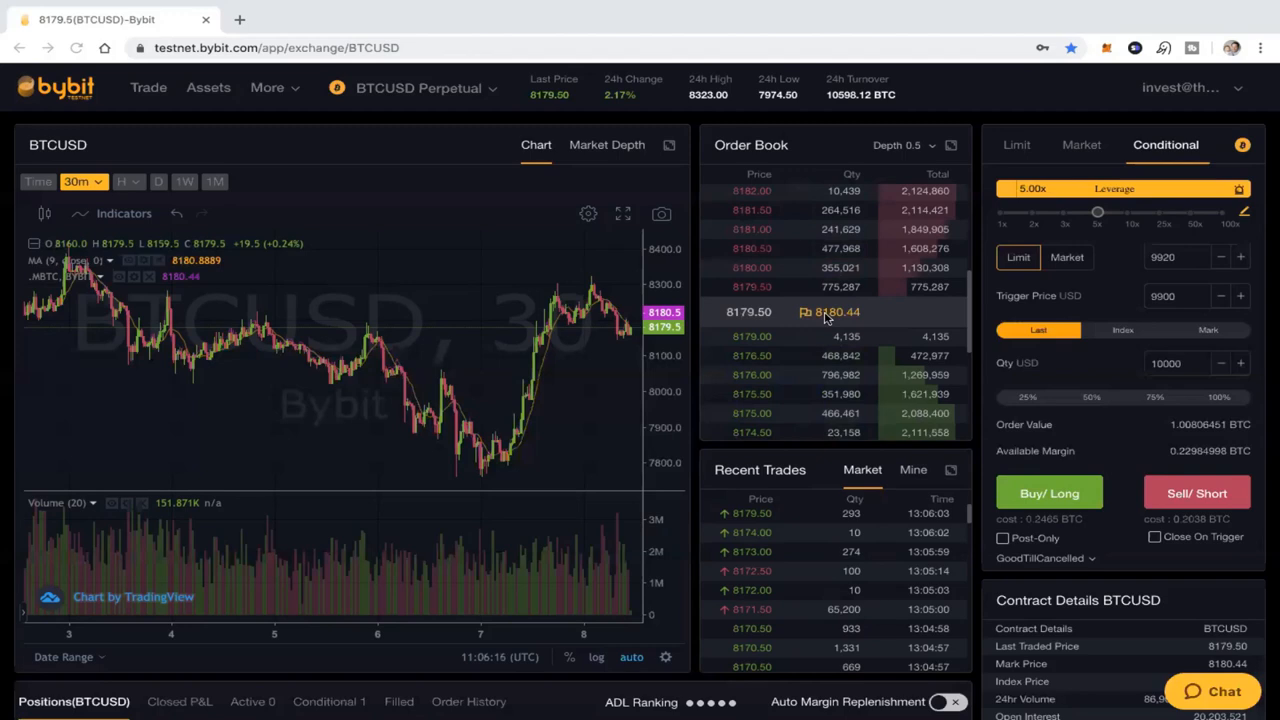
{"action": "mouse_move", "coordinate": [790, 580]}
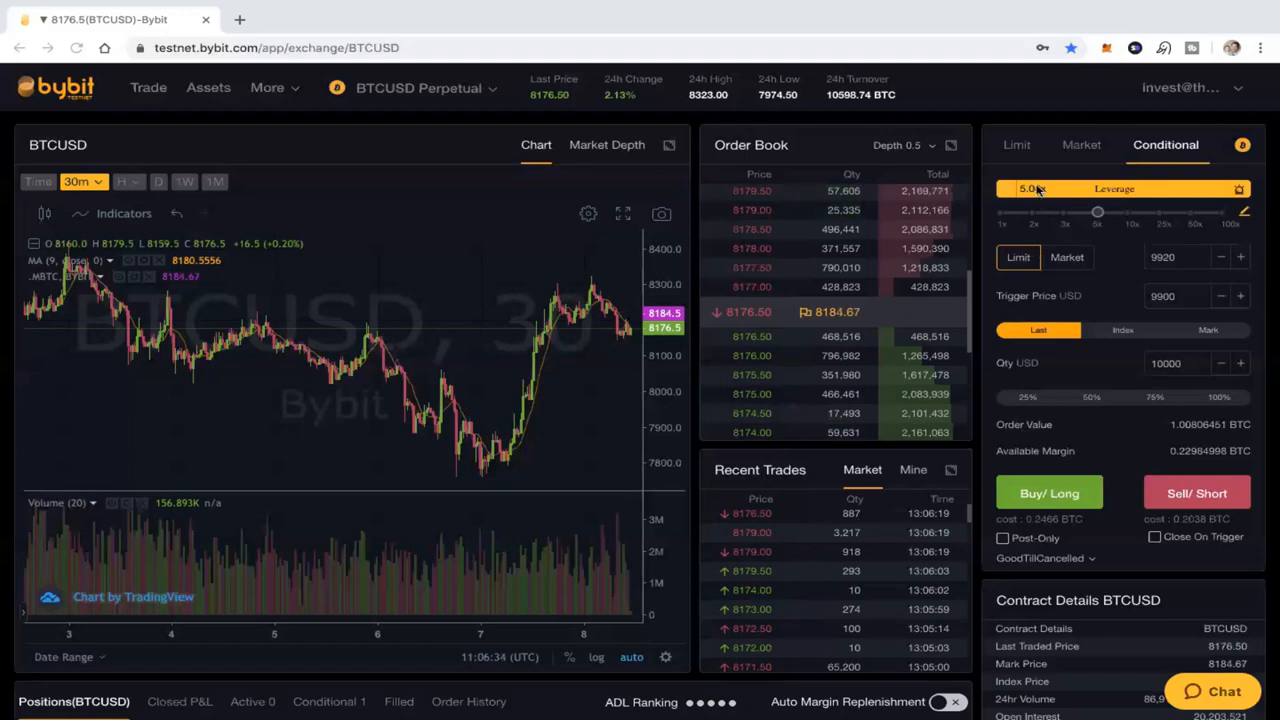
{"action": "left_click", "coordinate": [1016, 144]}
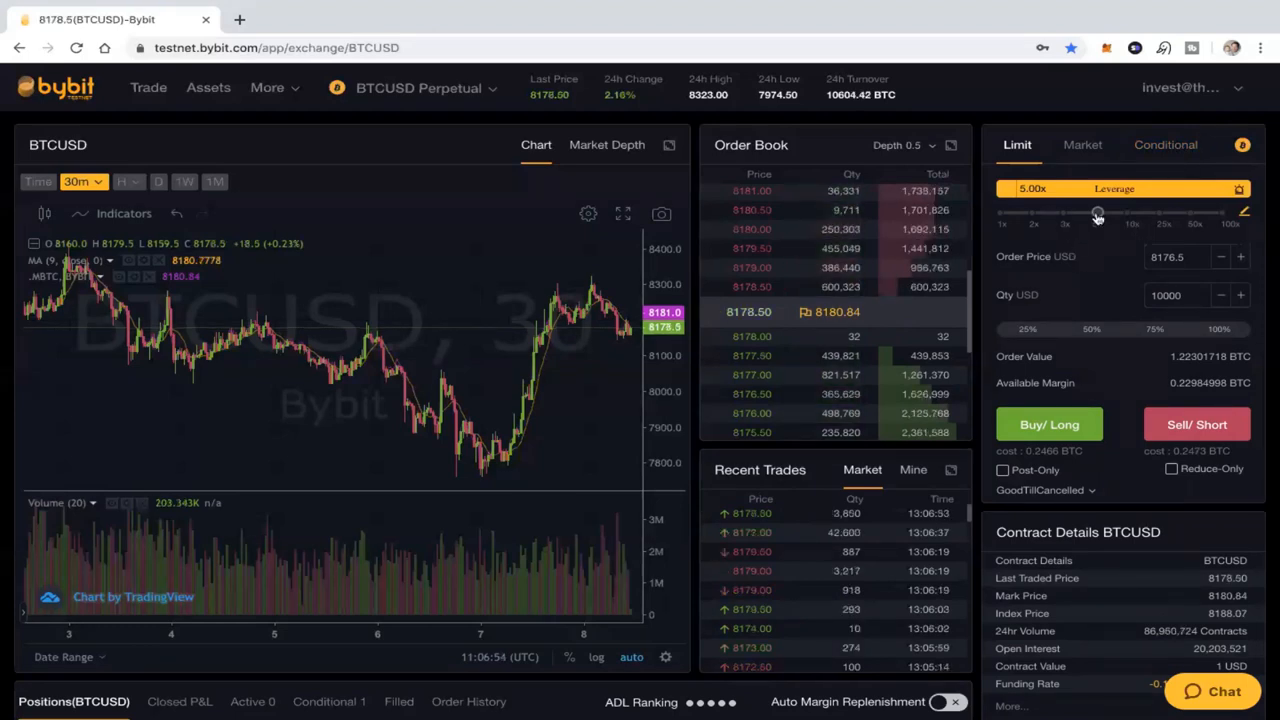
{"action": "mouse_move", "coordinate": [1080, 216]}
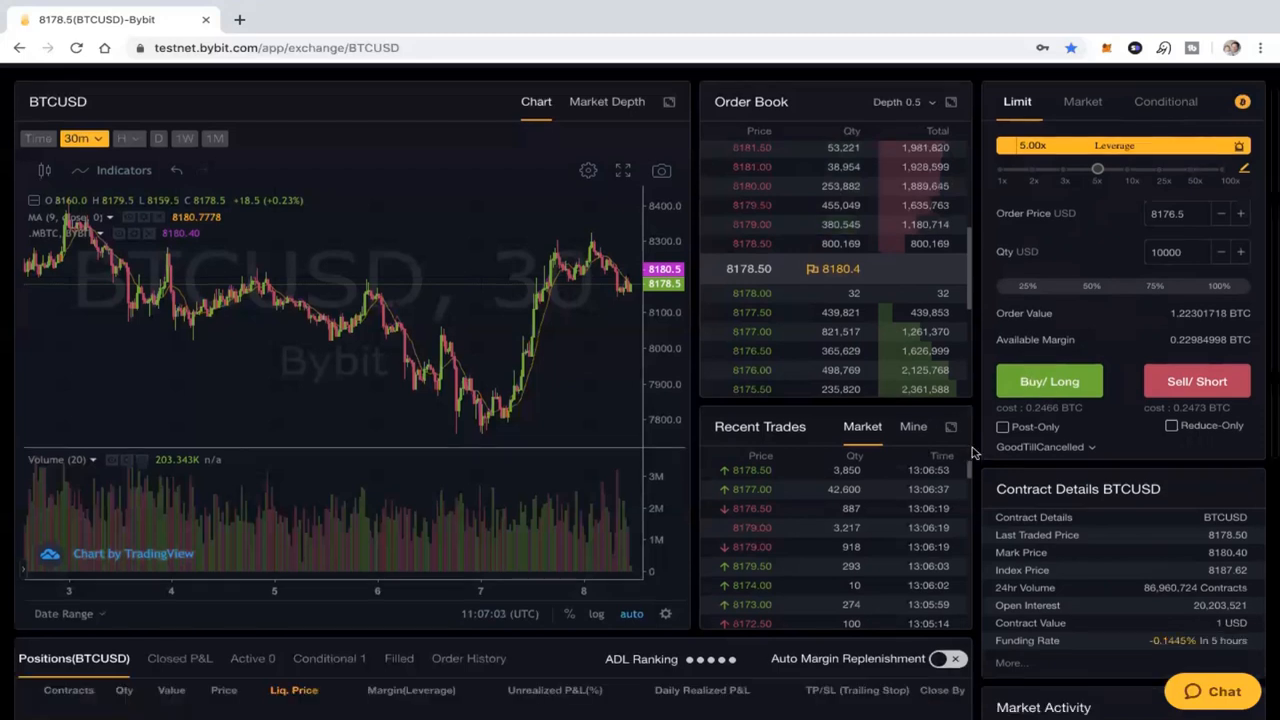
{"action": "scroll", "scroll_direction": "down", "scroll_amount": 3}
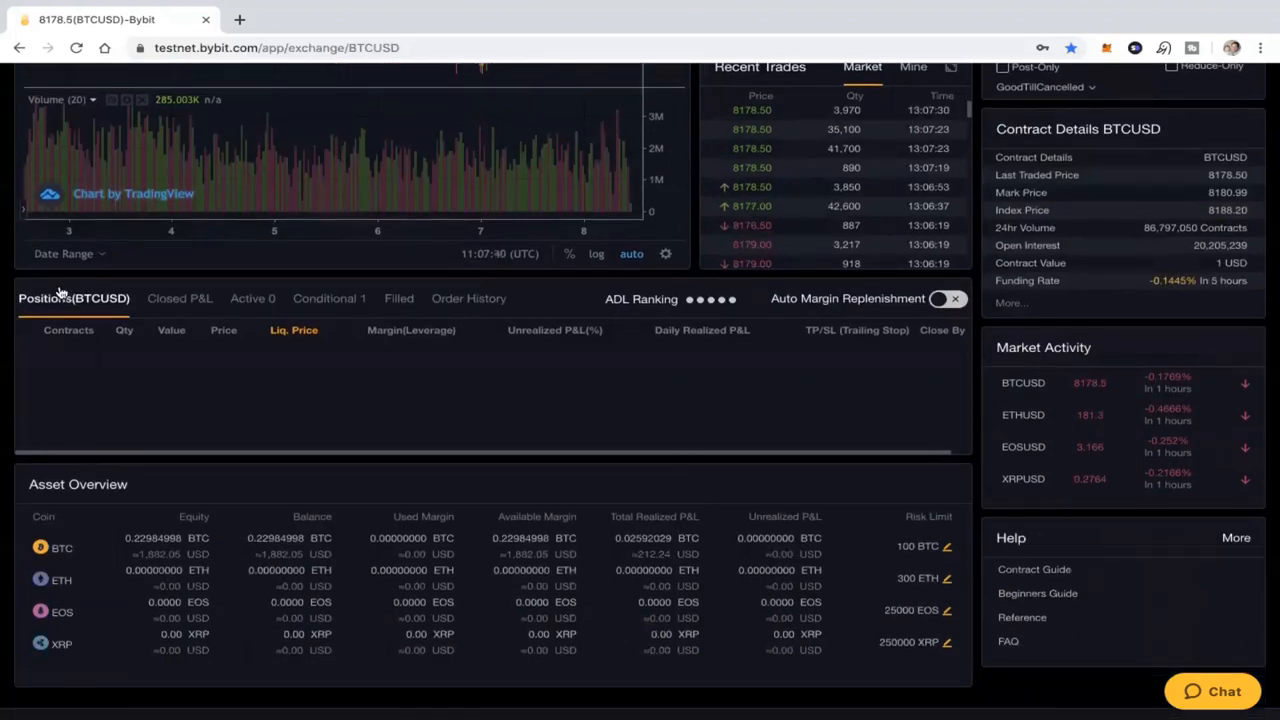
{"action": "mouse_move", "coordinate": [90, 328]}
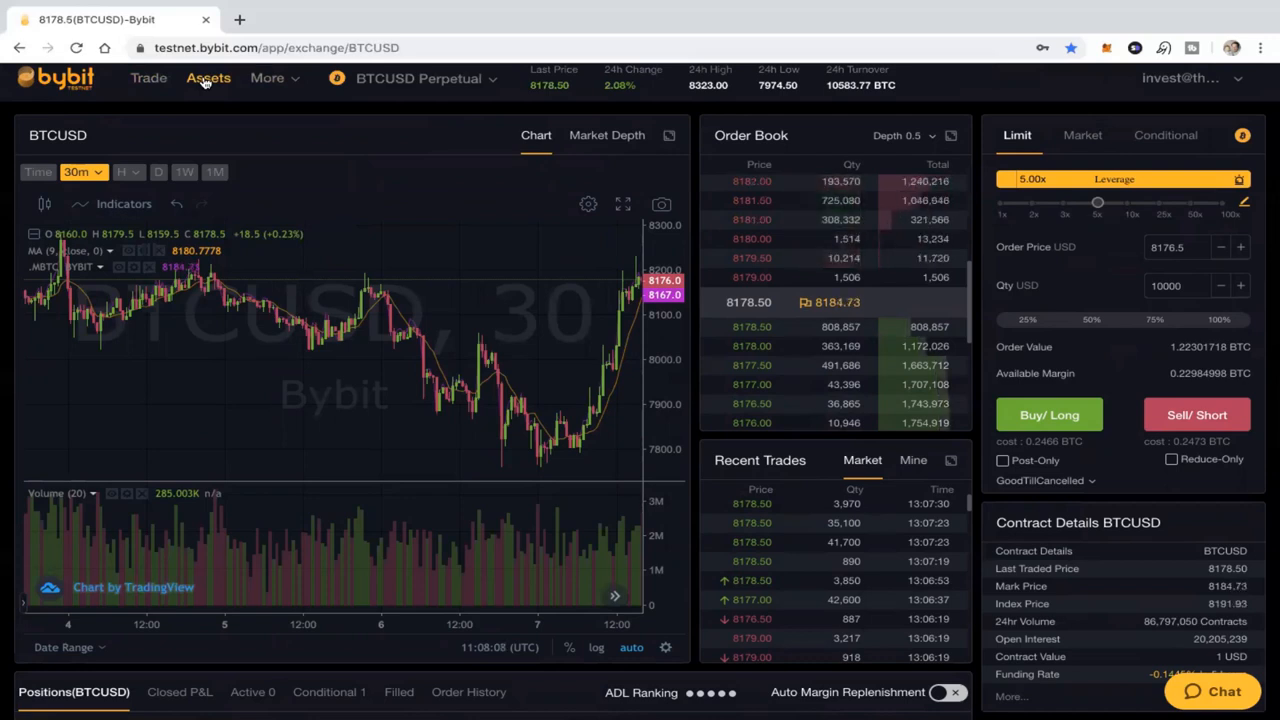
Bring the leverage down to 1x, raising the buy cost to about 1.2257 BTC
{"action": "left_click", "coordinate": [268, 78]}
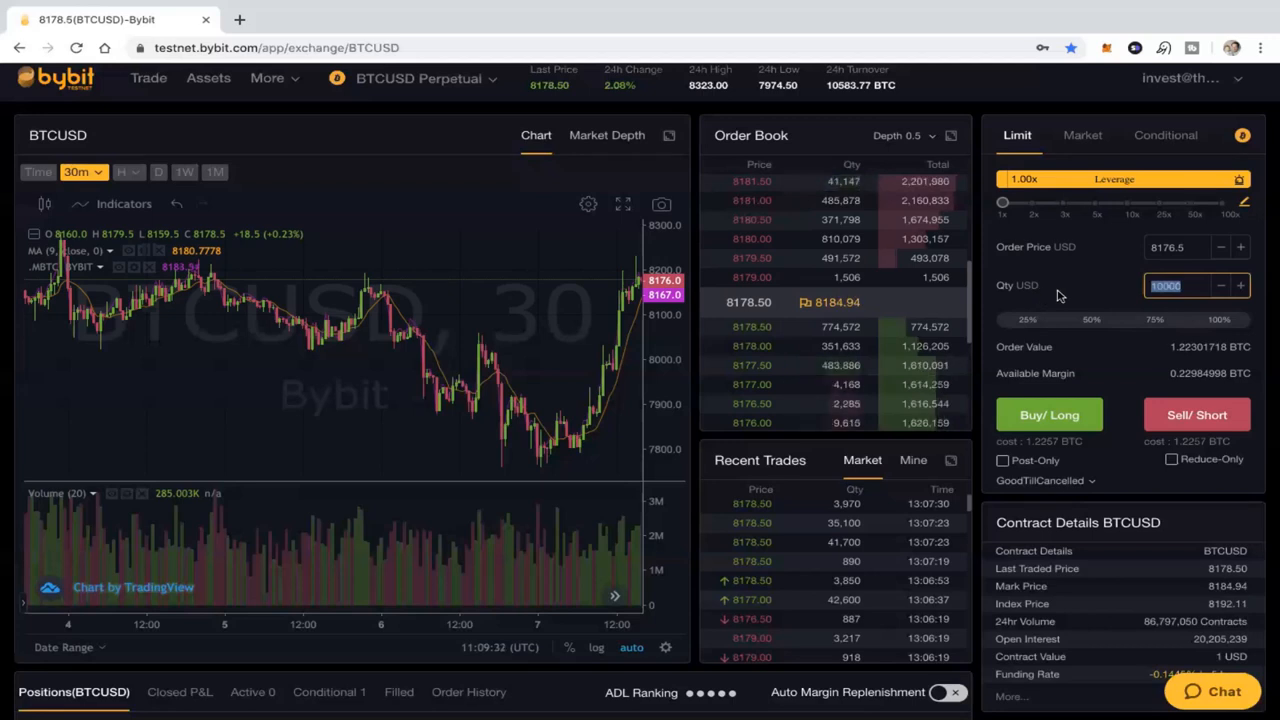
Try a 20000 USD quantity, then replace it with 1500 USD at 1x leverage
{"action": "type", "text": "20"}
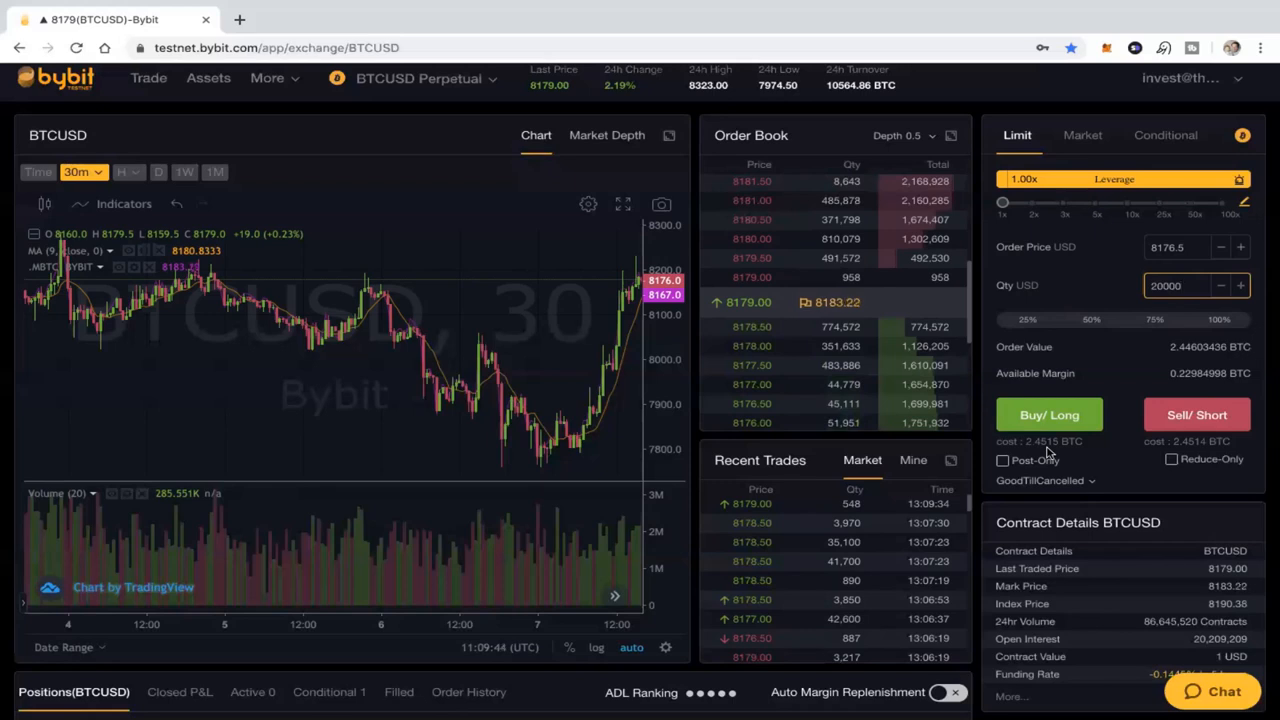
{"action": "left_click", "coordinate": [1164, 284]}
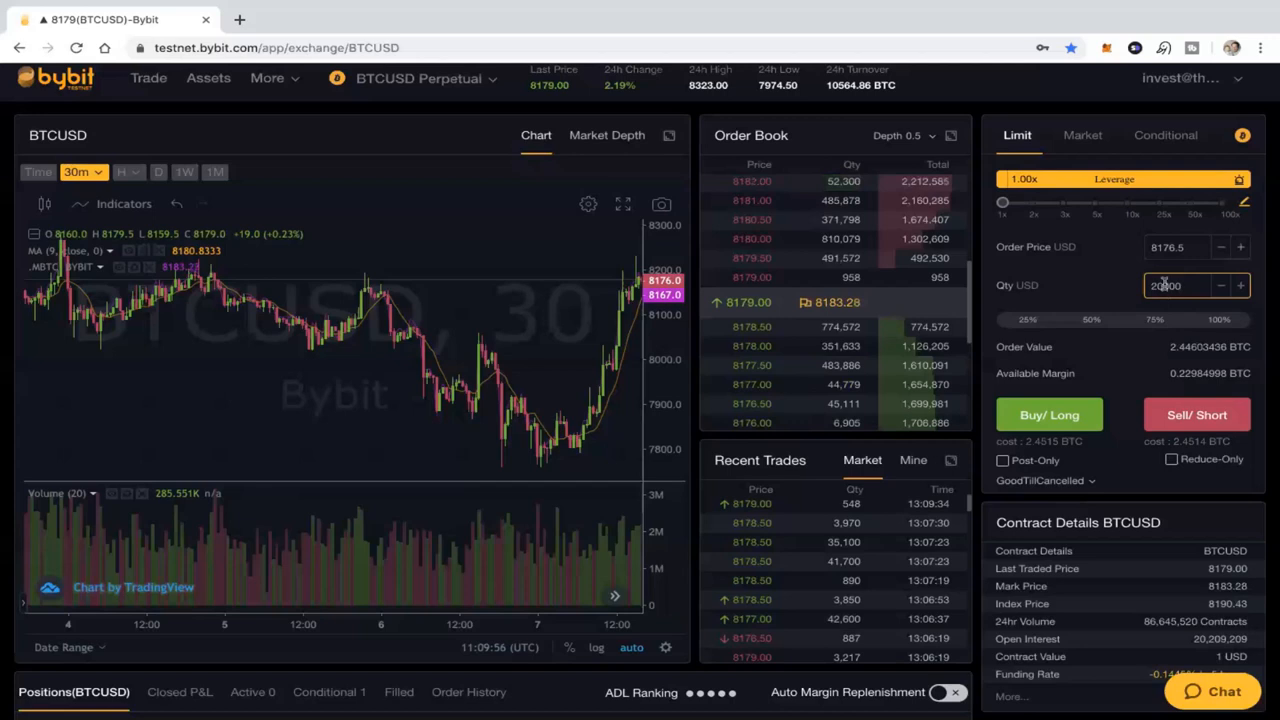
{"action": "type", "text": "1500"}
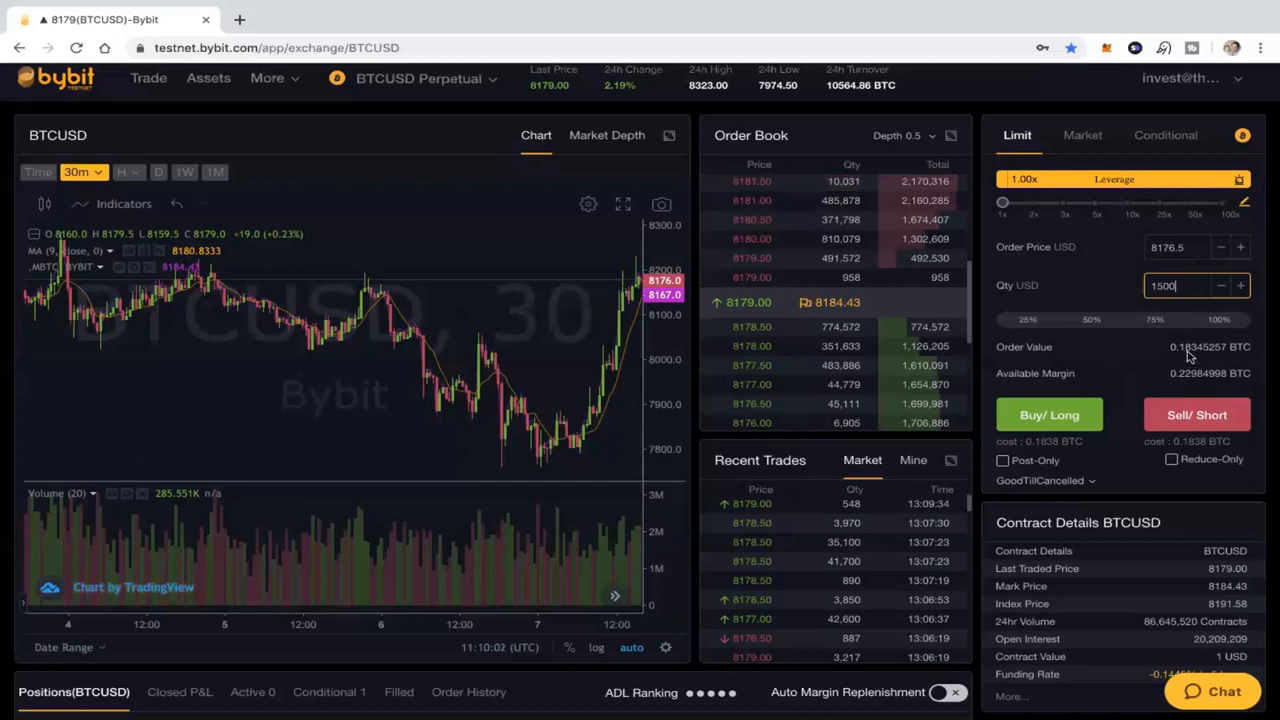
{"action": "mouse_move", "coordinate": [1184, 362]}
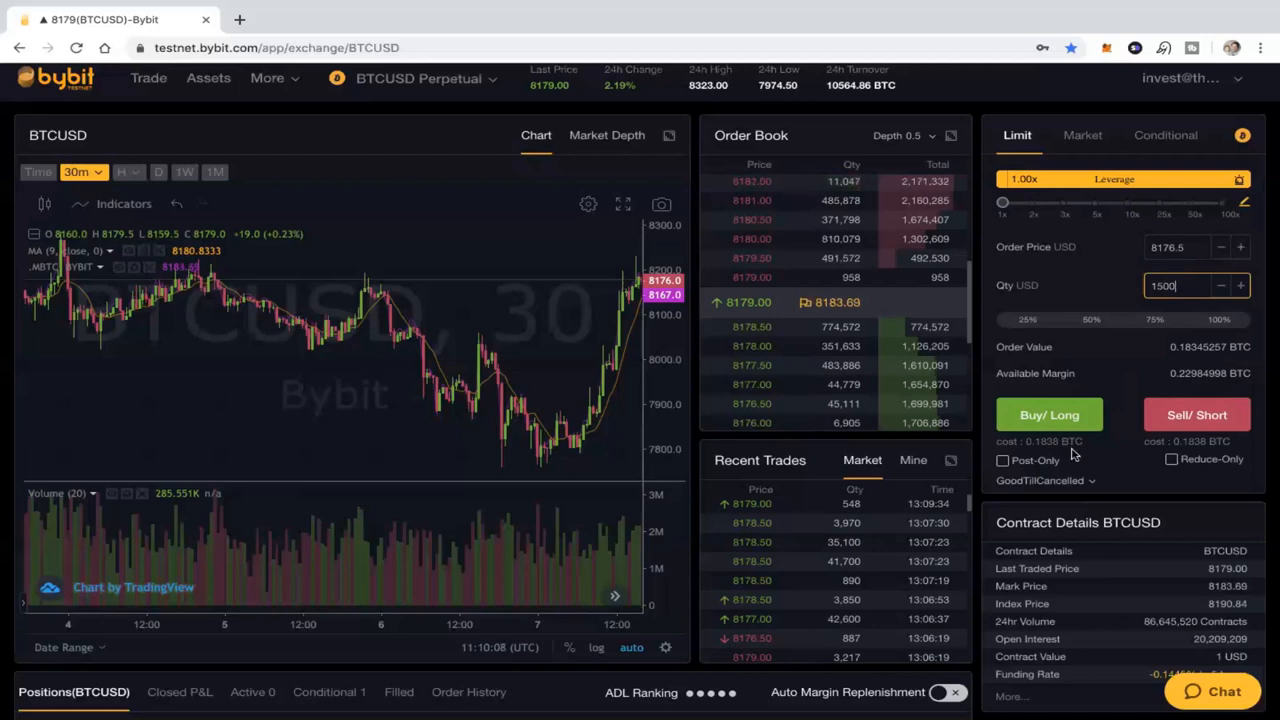
{"action": "mouse_move", "coordinate": [1064, 318]}
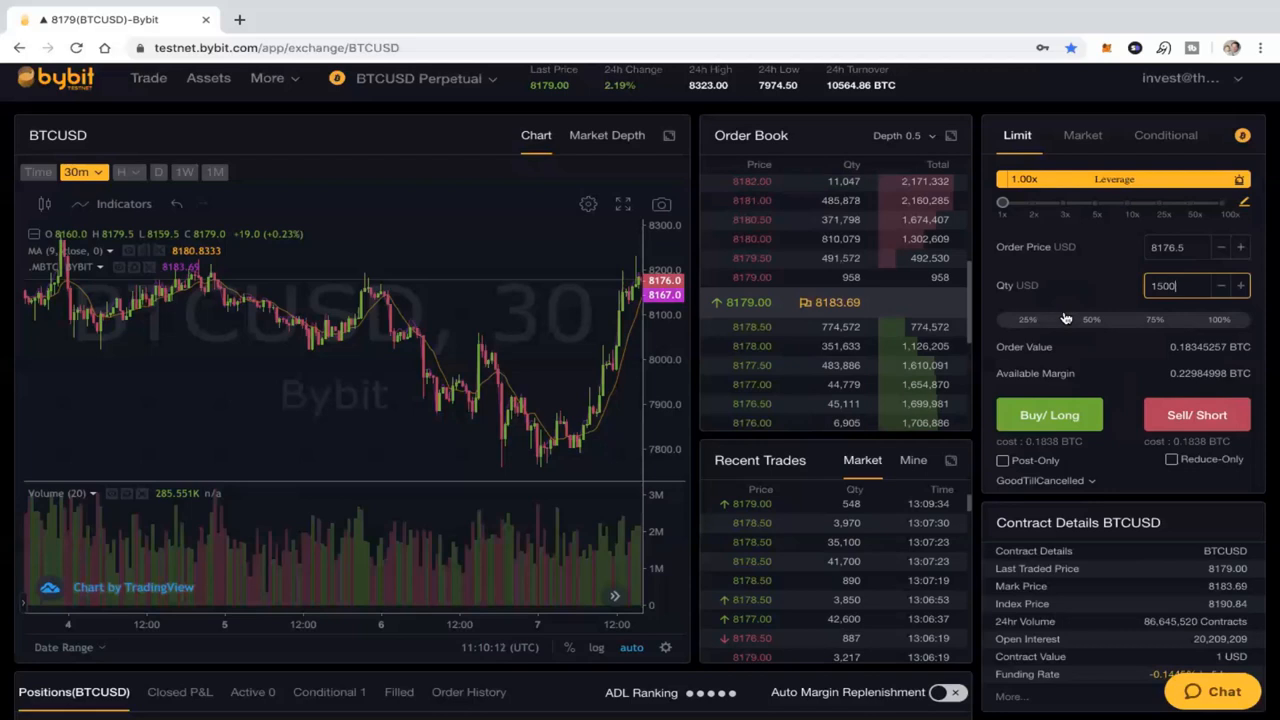
{"action": "mouse_move", "coordinate": [1248, 210]}
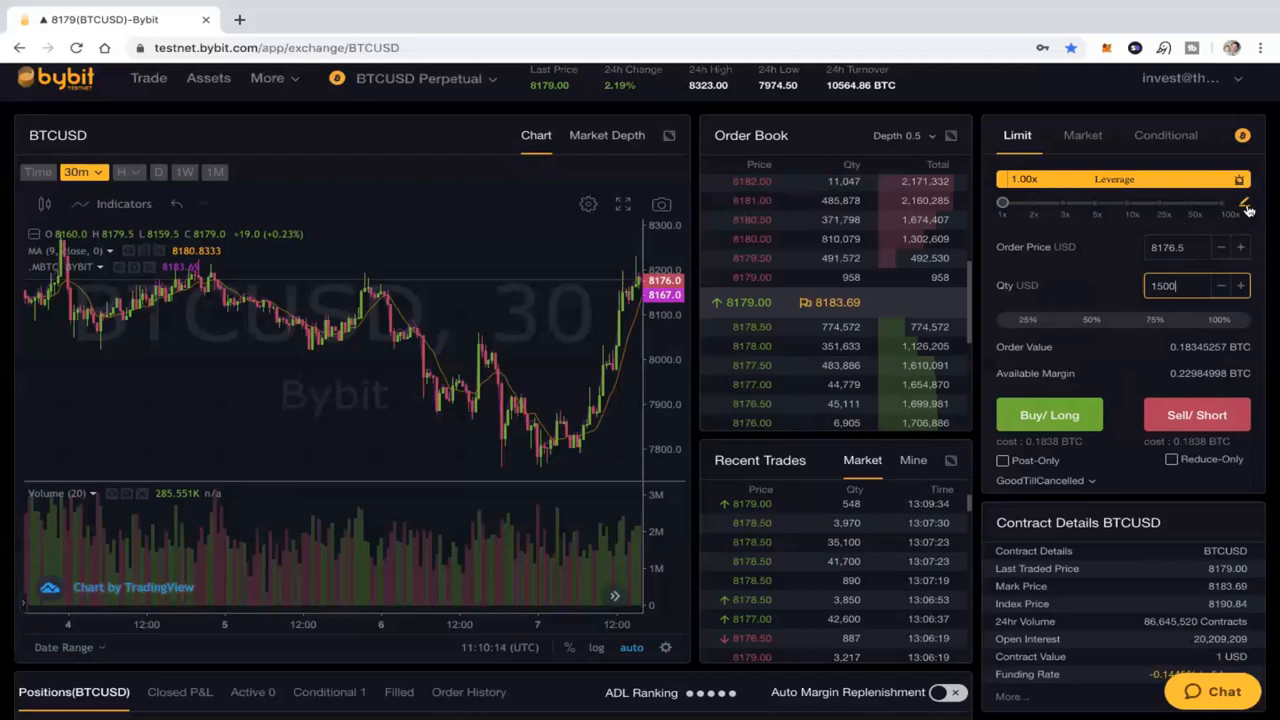
Raise leverage through exact entry toward 5x and set the quantity to 7500 USD after trying 3000
{"action": "left_click", "coordinate": [1244, 204]}
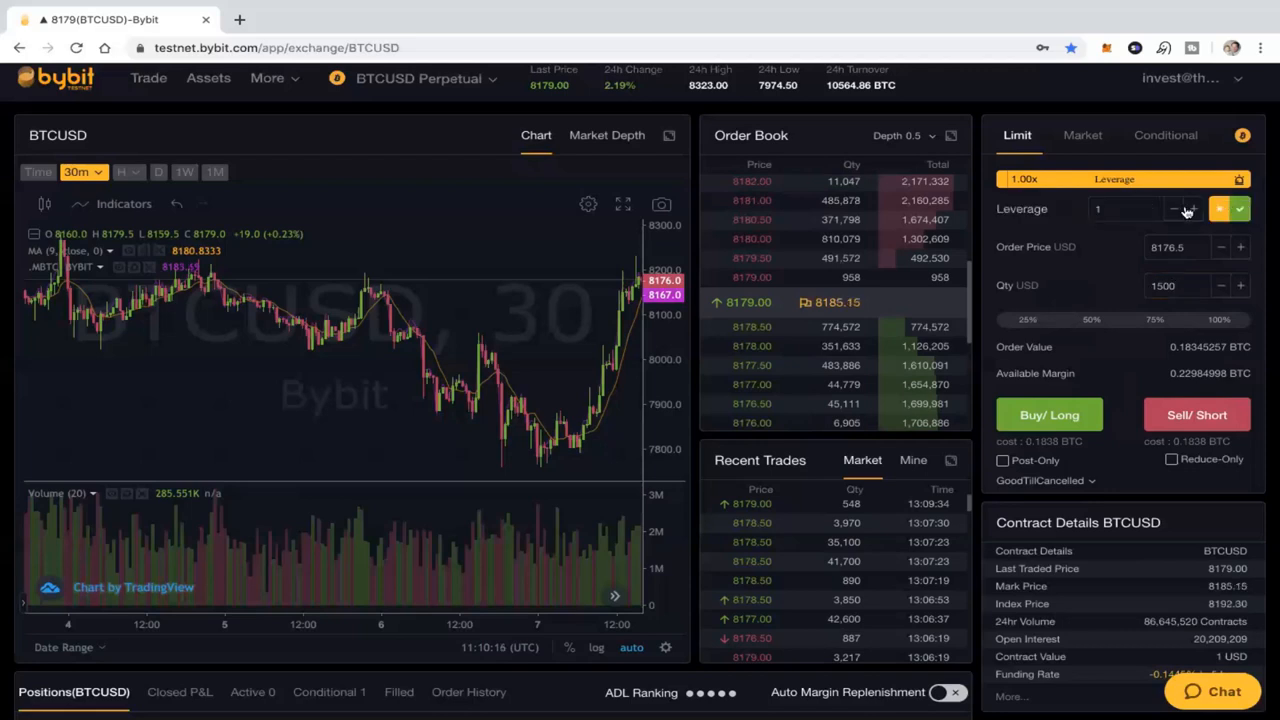
{"action": "left_click", "coordinate": [1192, 210]}
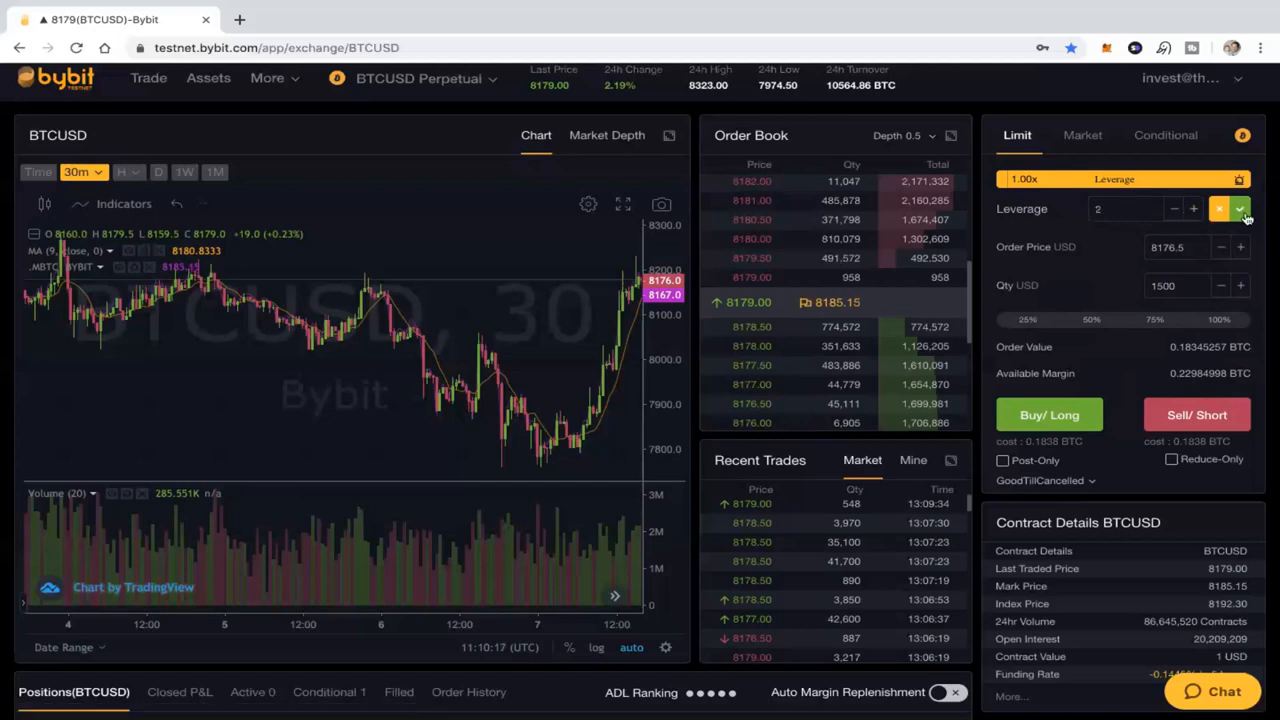
{"action": "left_click", "coordinate": [1244, 210]}
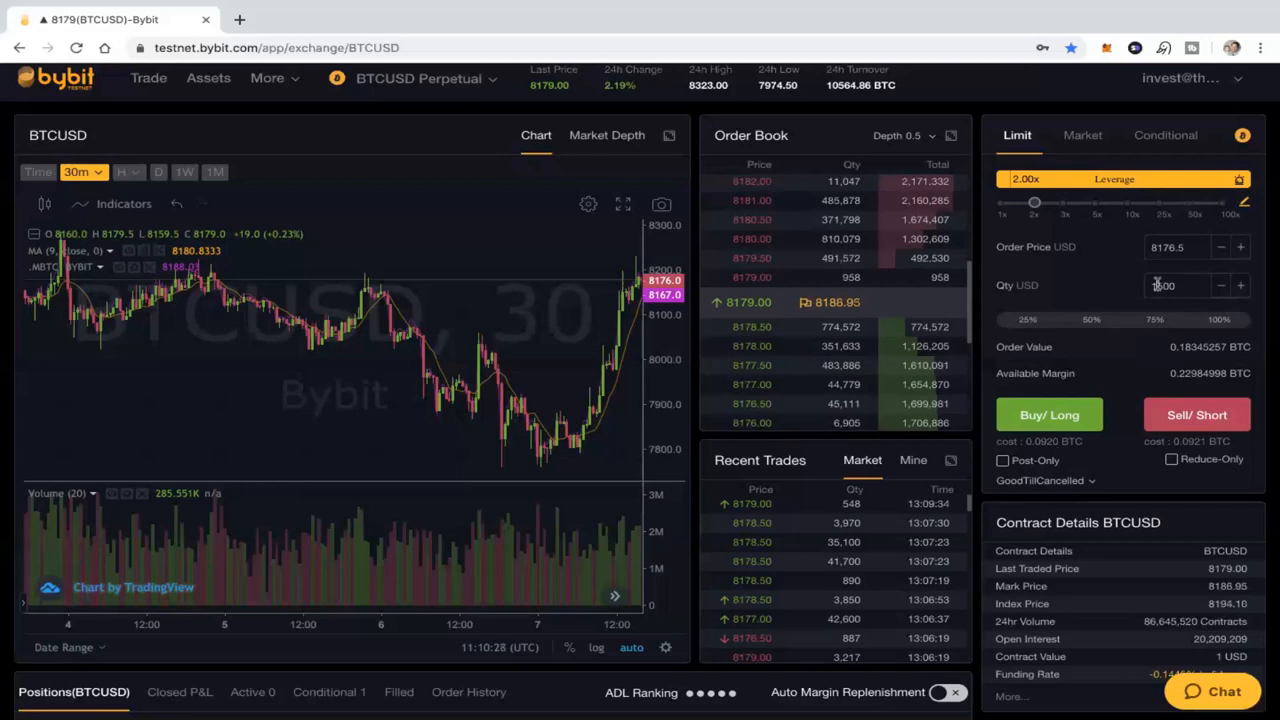
{"action": "type", "text": "3000"}
{"action": "type", "text": "5"}
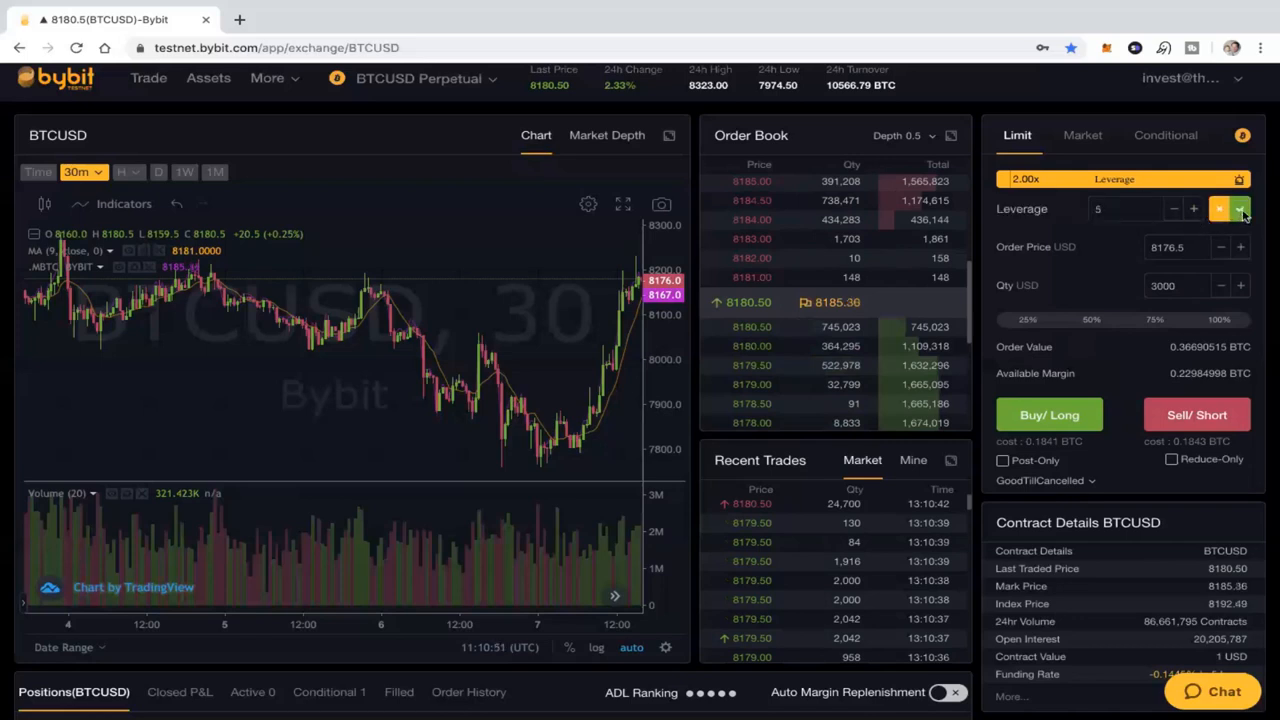
{"action": "left_click", "coordinate": [1240, 210]}
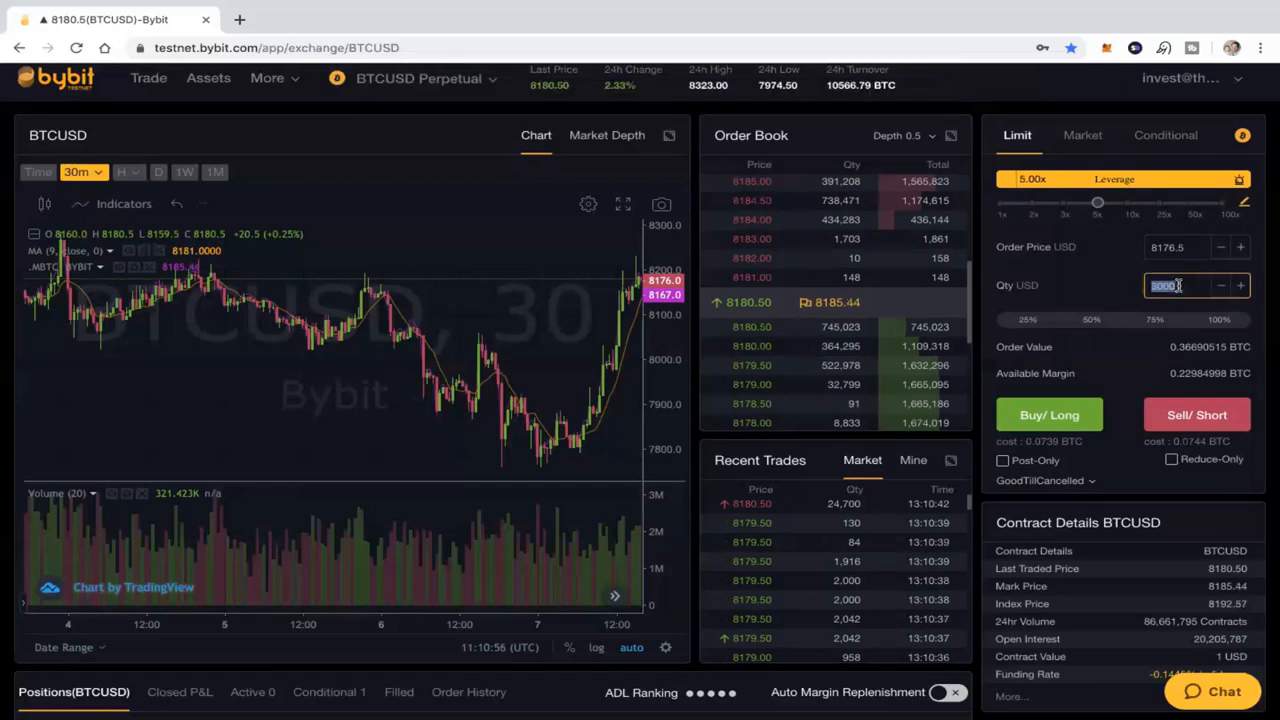
{"action": "type", "text": "7500"}
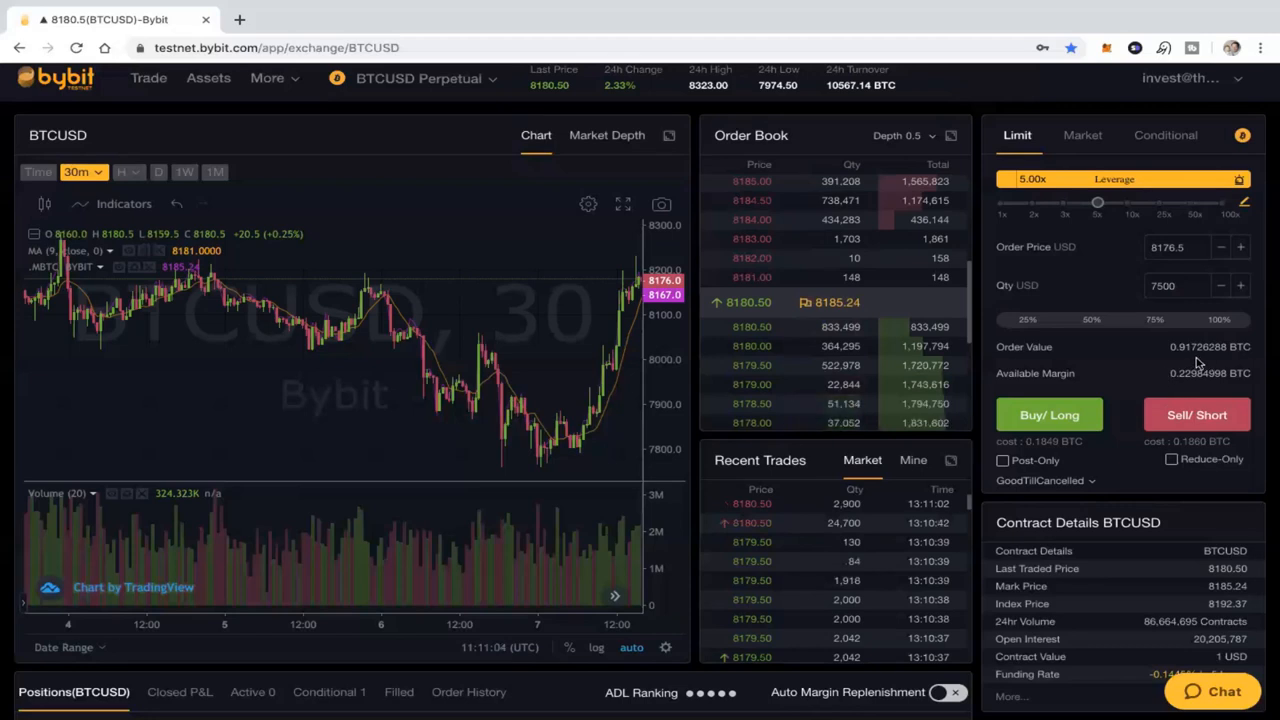
{"action": "mouse_move", "coordinate": [1124, 398]}
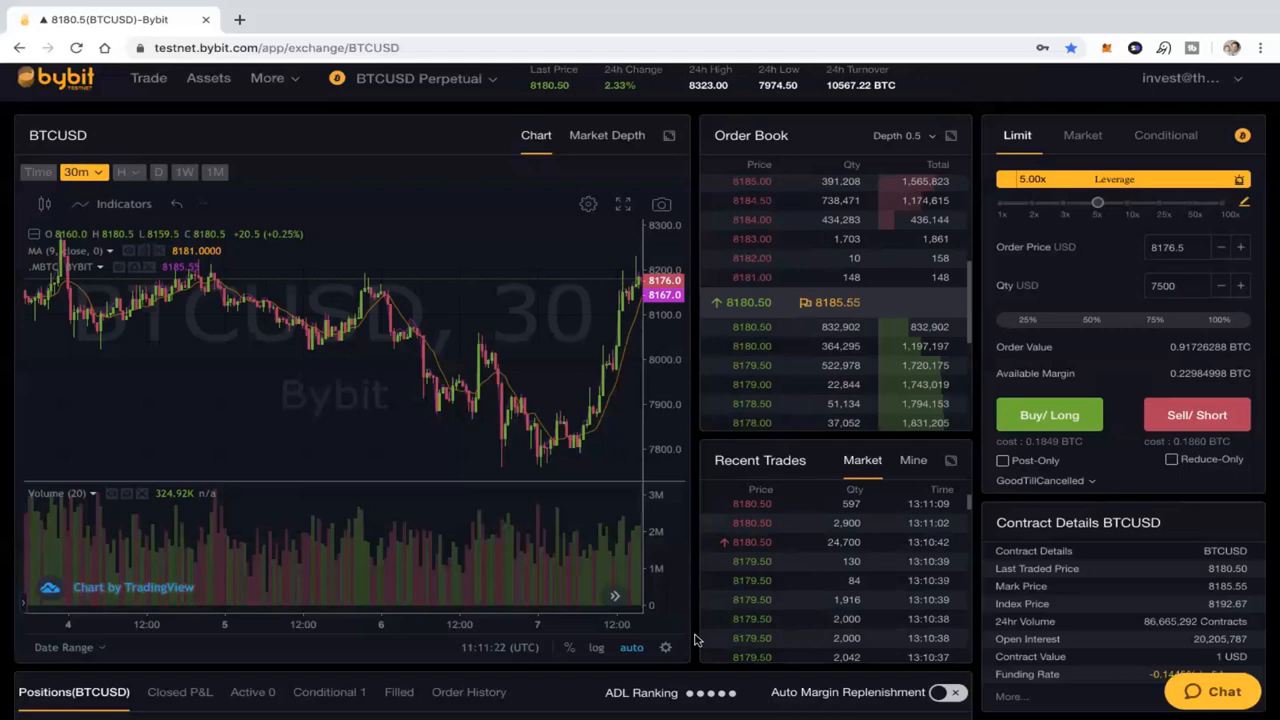
Scroll down to the empty Positions list to check the Liq. Price column
{"action": "scroll", "scroll_direction": "down", "scroll_amount": 3}
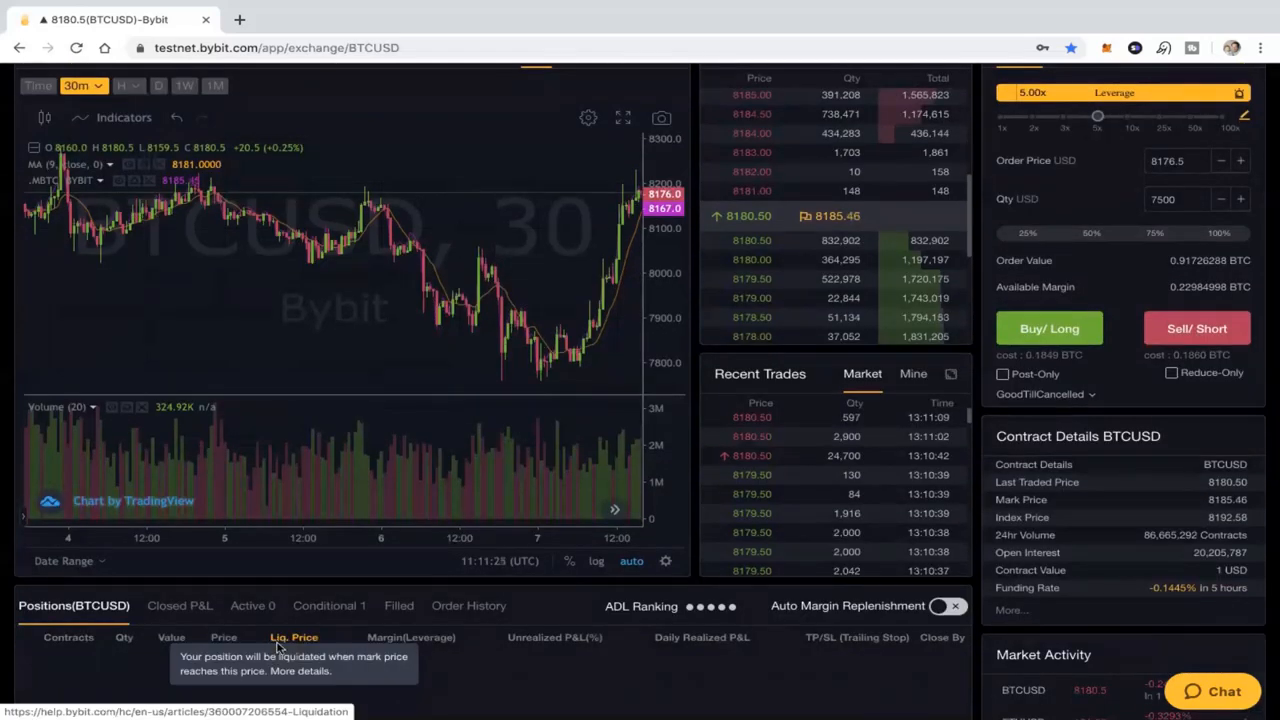
{"action": "scroll", "scroll_direction": "down", "scroll_amount": 3}
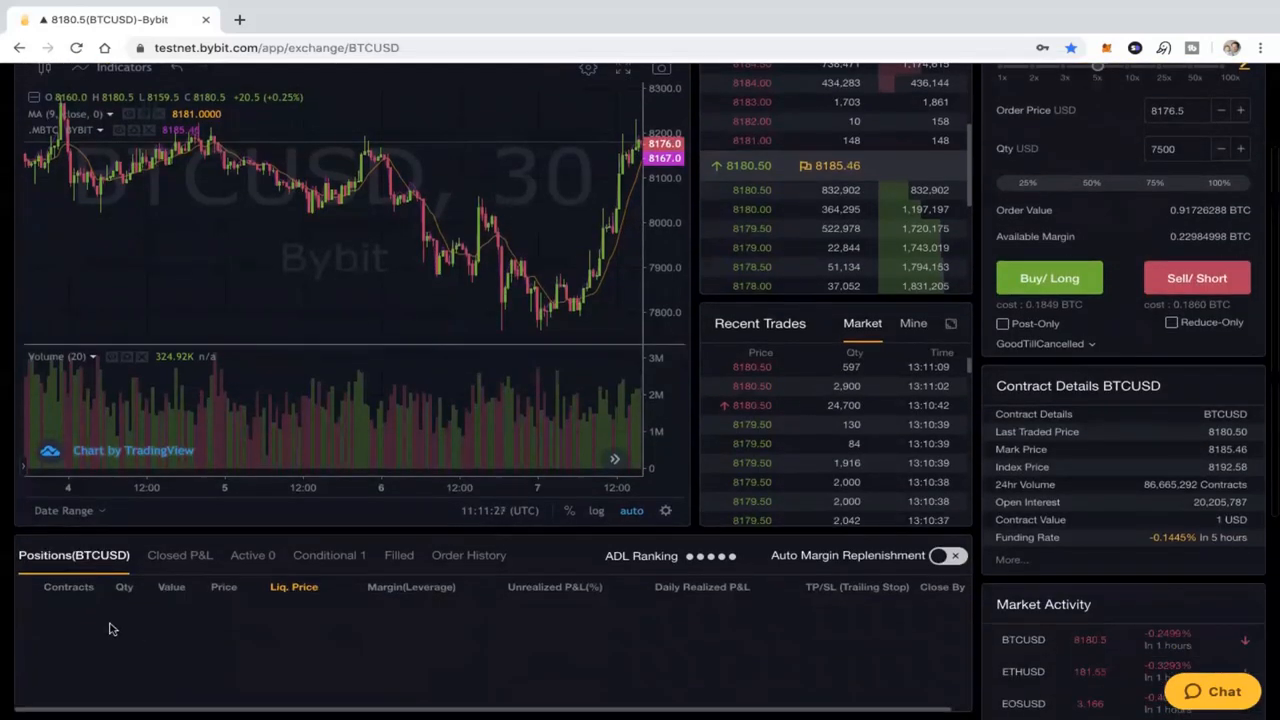
{"action": "mouse_move", "coordinate": [284, 612]}
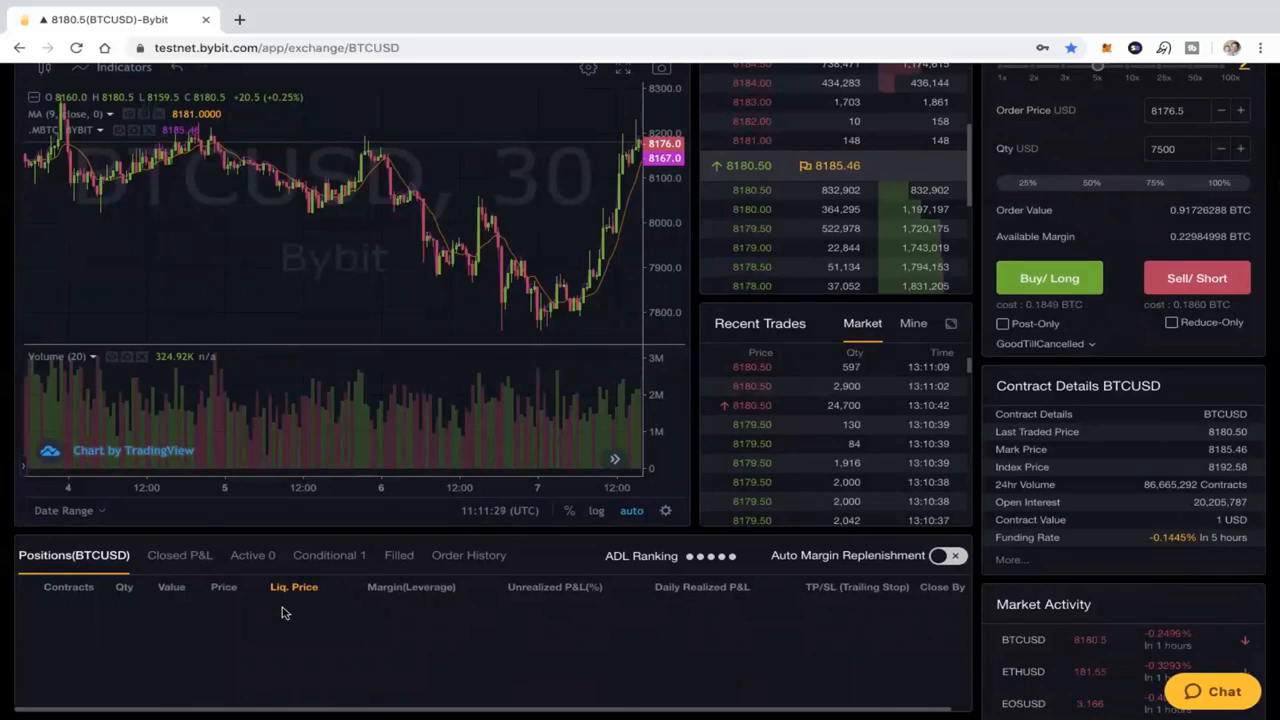
{"action": "mouse_move", "coordinate": [976, 492]}
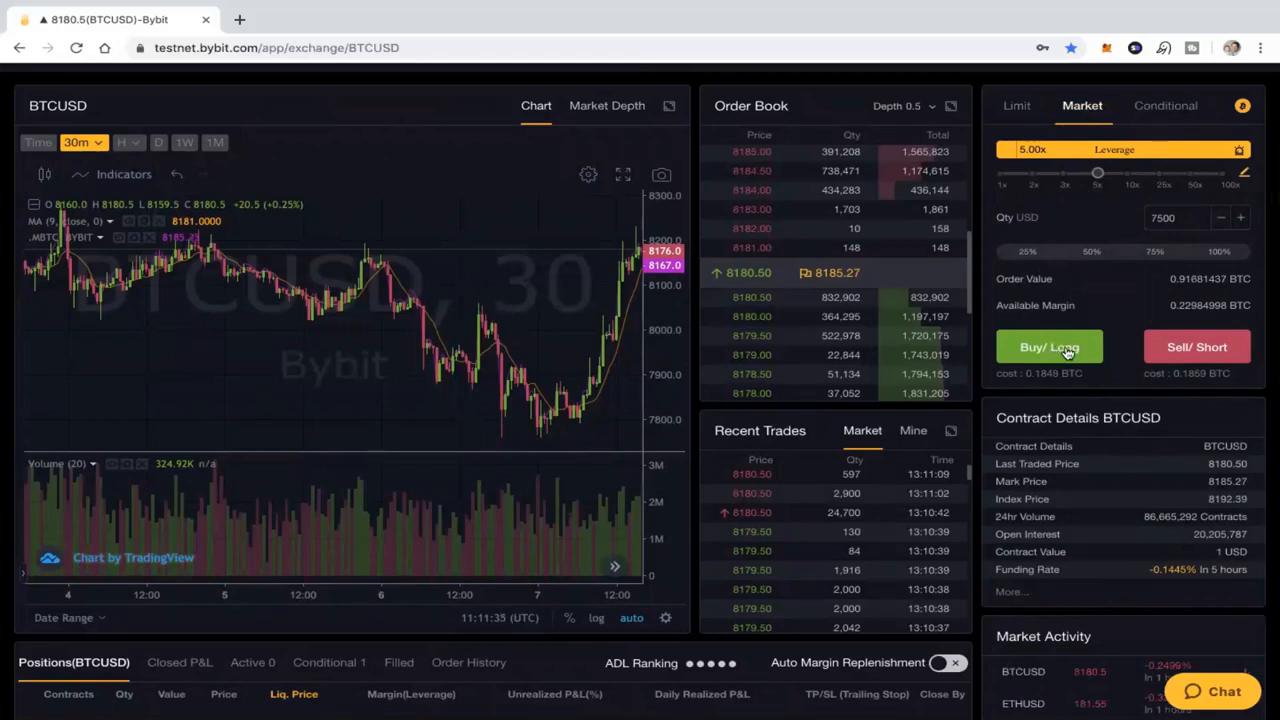
Bring up the market buy confirmation for 7500 USD at 5x, liquidation price 6846 USD
{"action": "left_click", "coordinate": [1048, 348]}
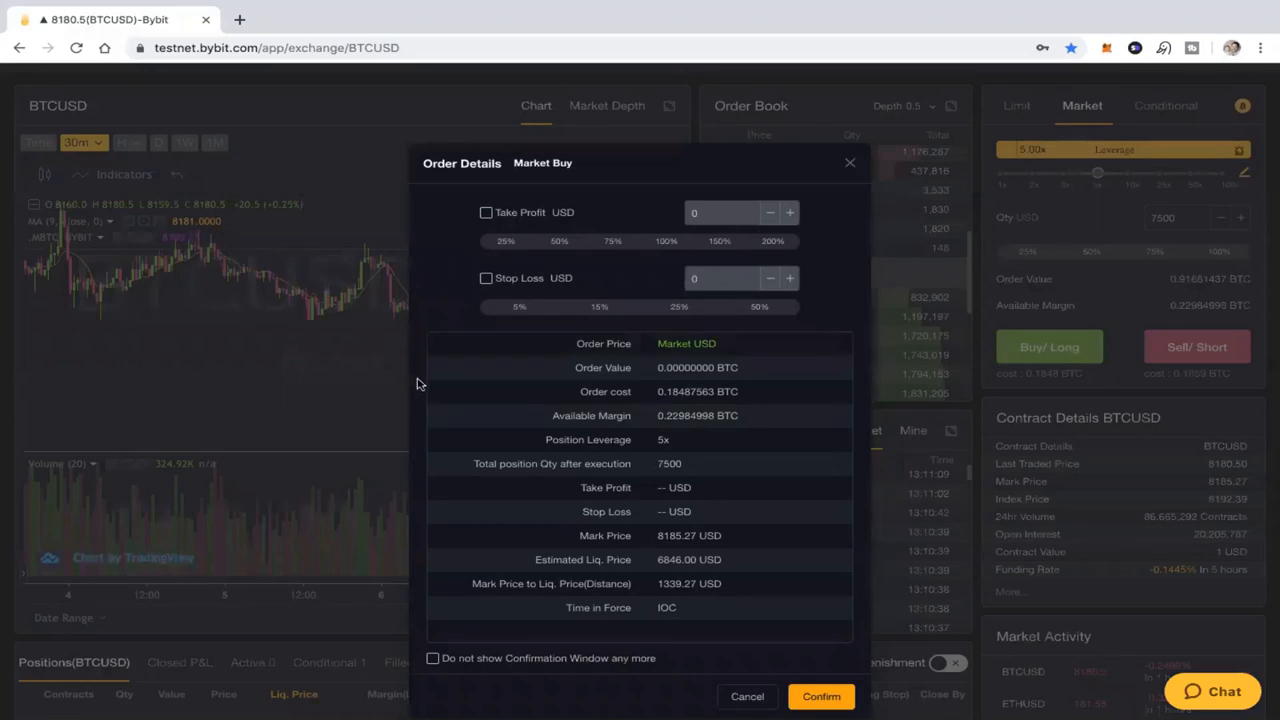
{"action": "mouse_move", "coordinate": [564, 390]}
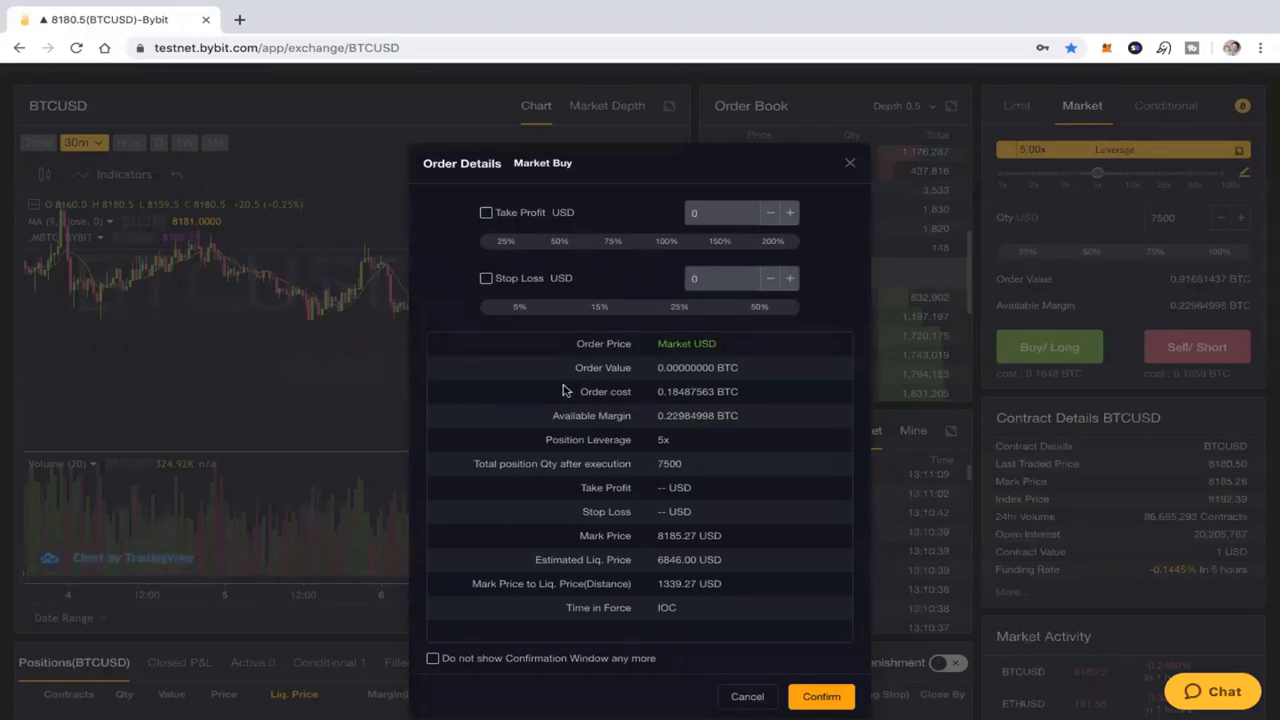
{"action": "mouse_move", "coordinate": [664, 392]}
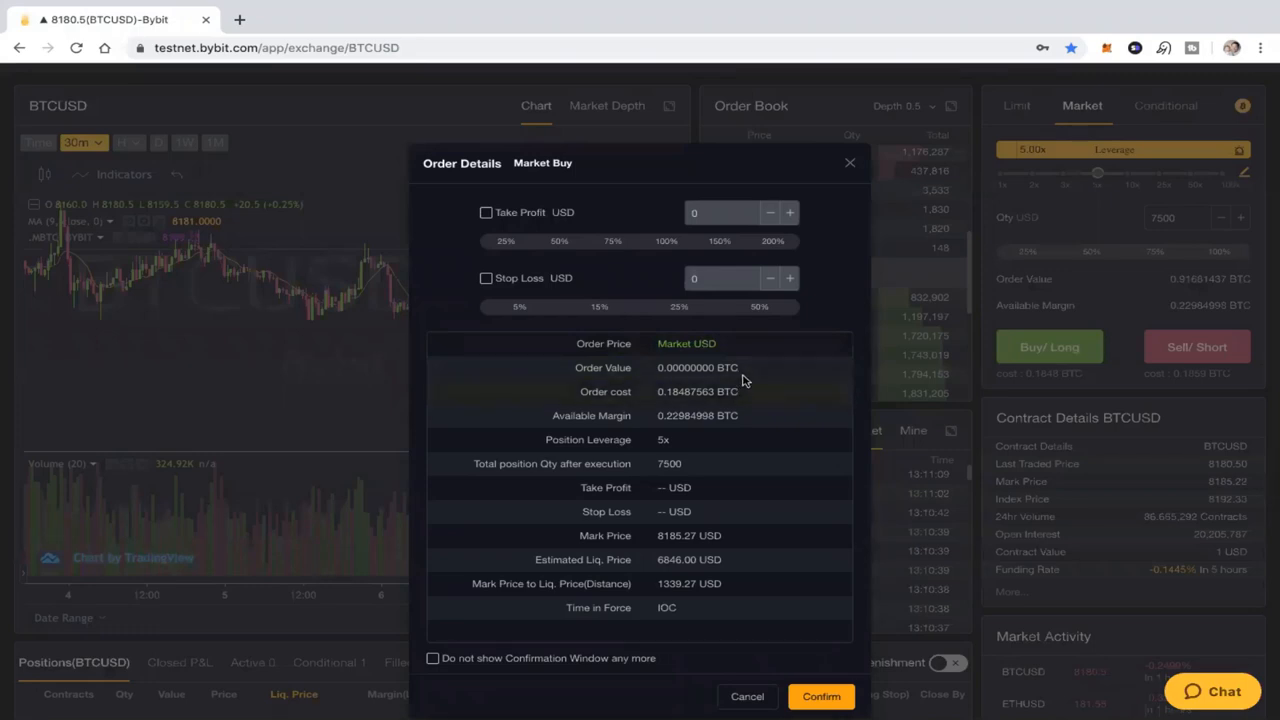
{"action": "mouse_move", "coordinate": [672, 404]}
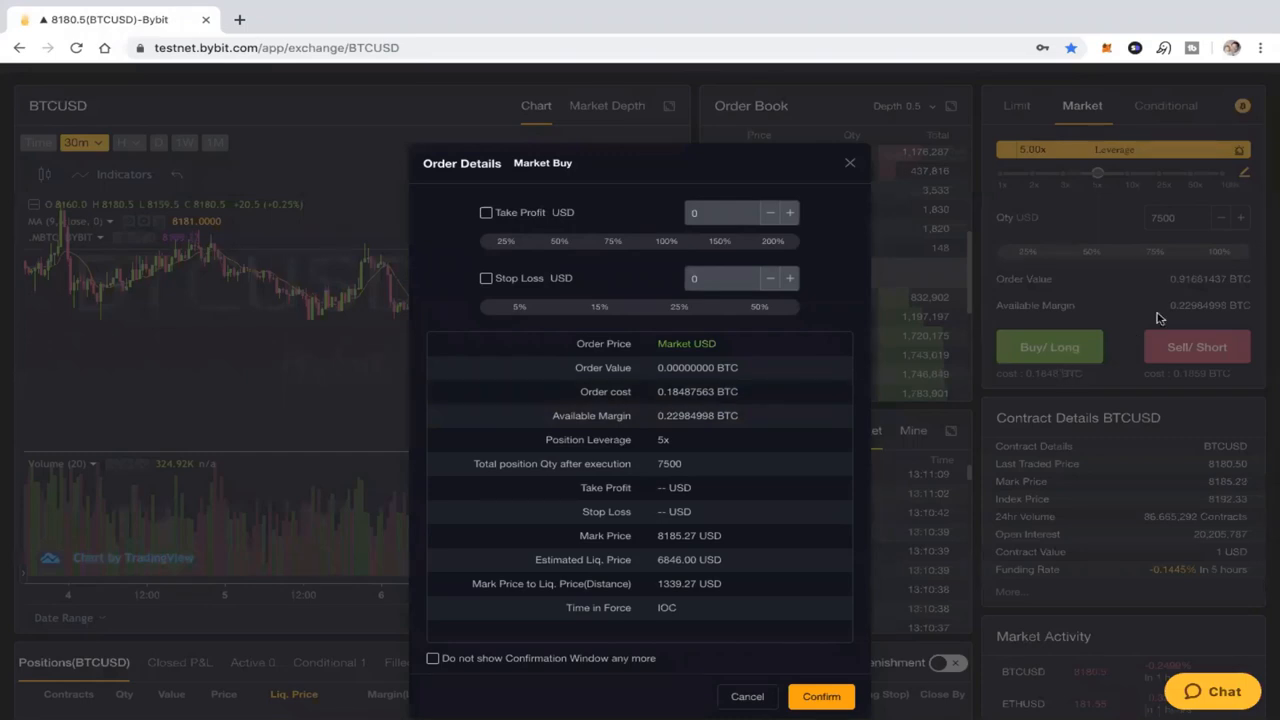
{"action": "mouse_move", "coordinate": [1204, 318]}
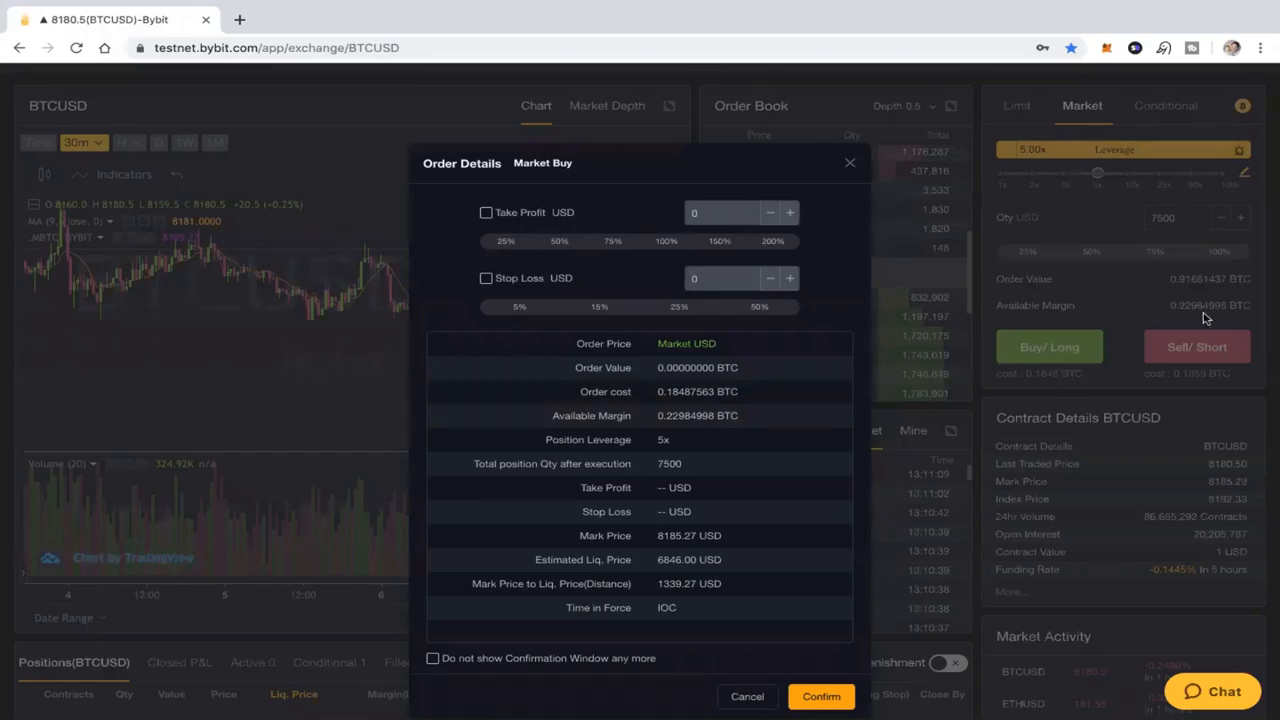
{"action": "mouse_move", "coordinate": [658, 432]}
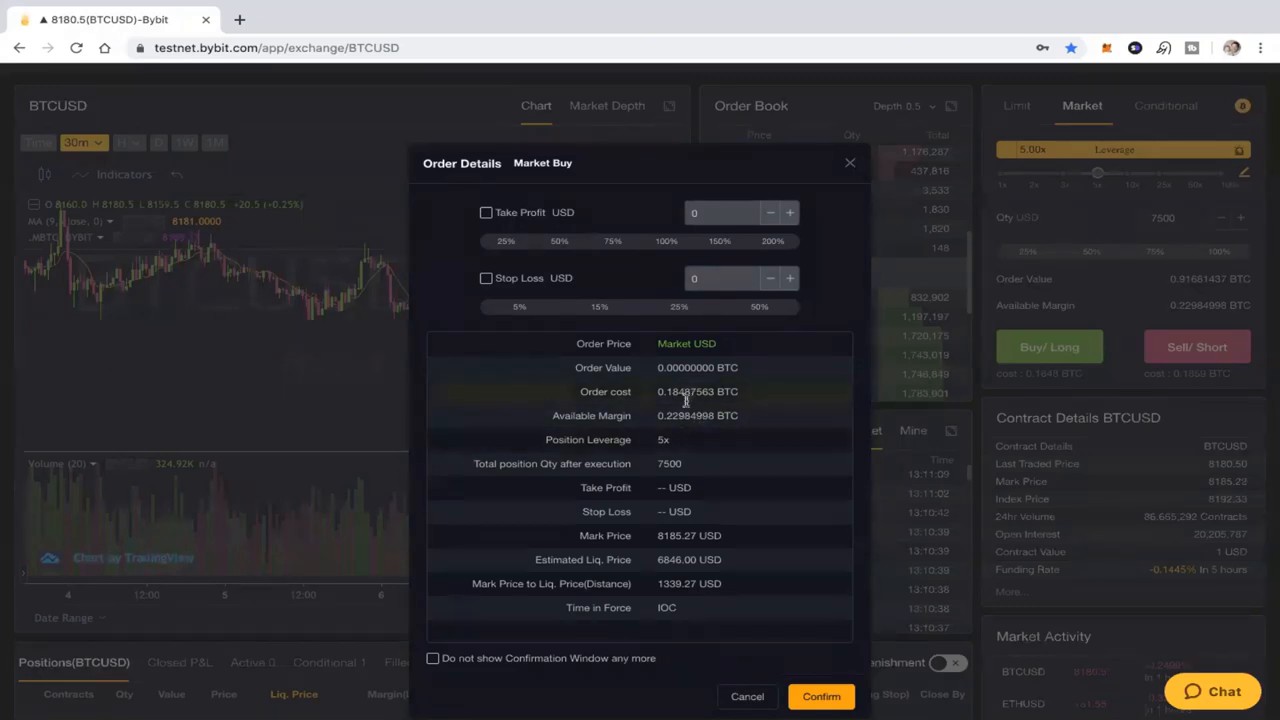
{"action": "mouse_move", "coordinate": [644, 456]}
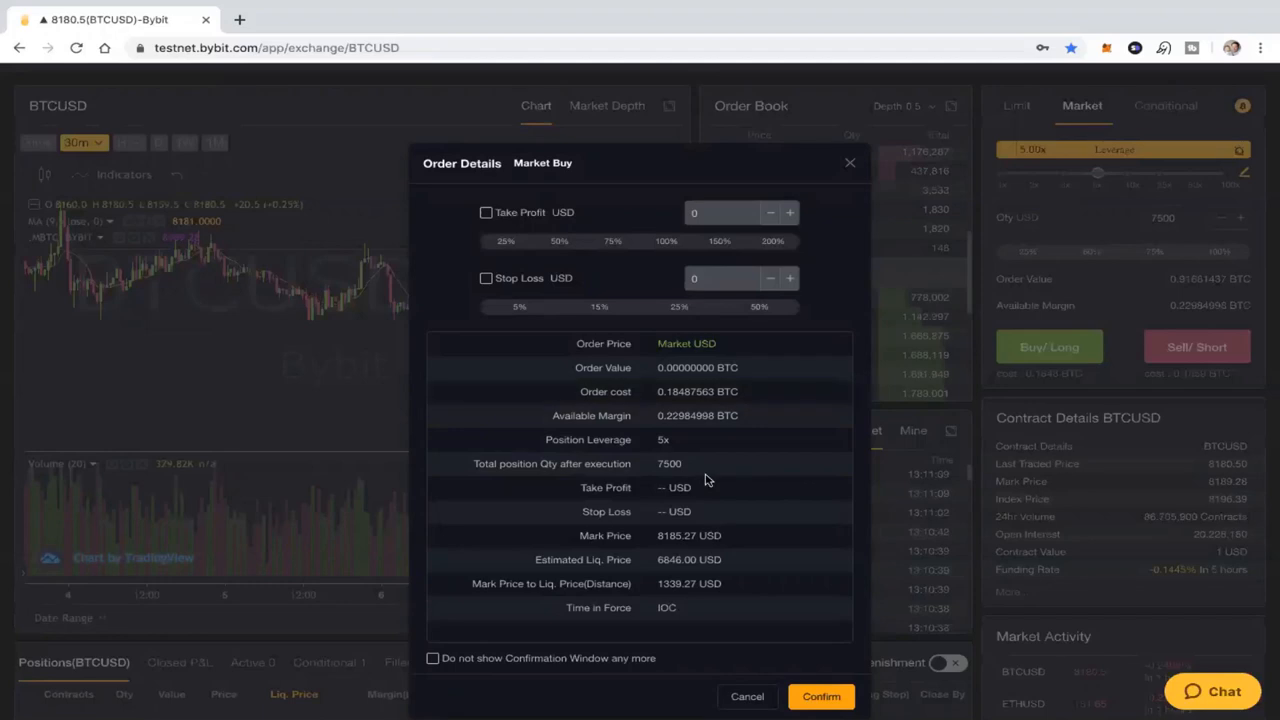
{"action": "mouse_move", "coordinate": [740, 540]}
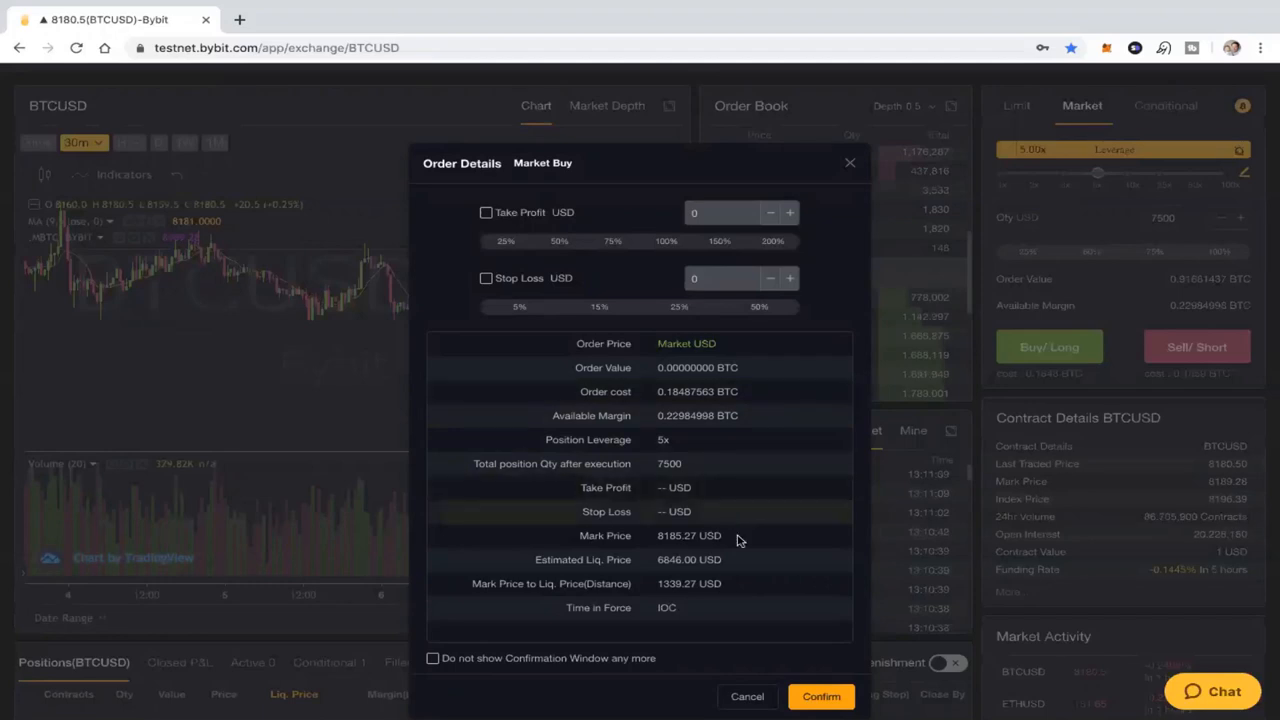
{"action": "mouse_move", "coordinate": [688, 548]}
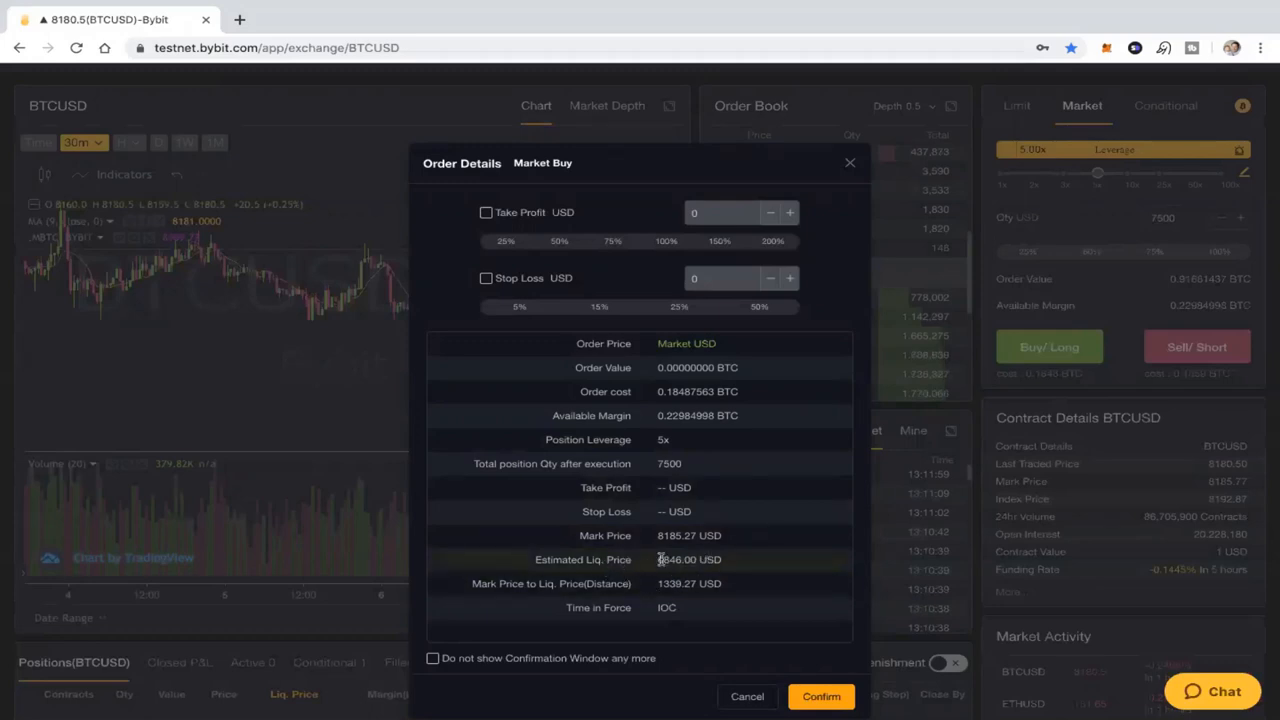
Highlight the 6846.00 USD estimated liquidation price in the Order Details window
{"action": "double_click", "coordinate": [676, 560]}
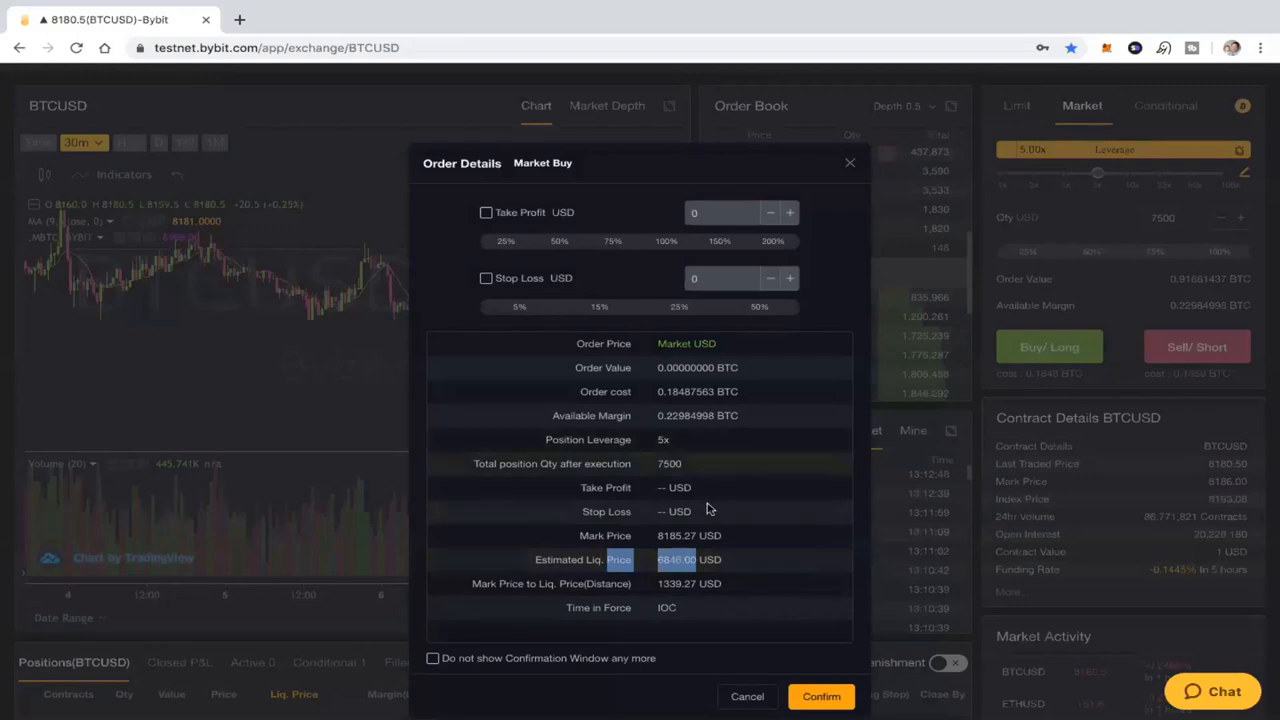
{"action": "mouse_move", "coordinate": [724, 548]}
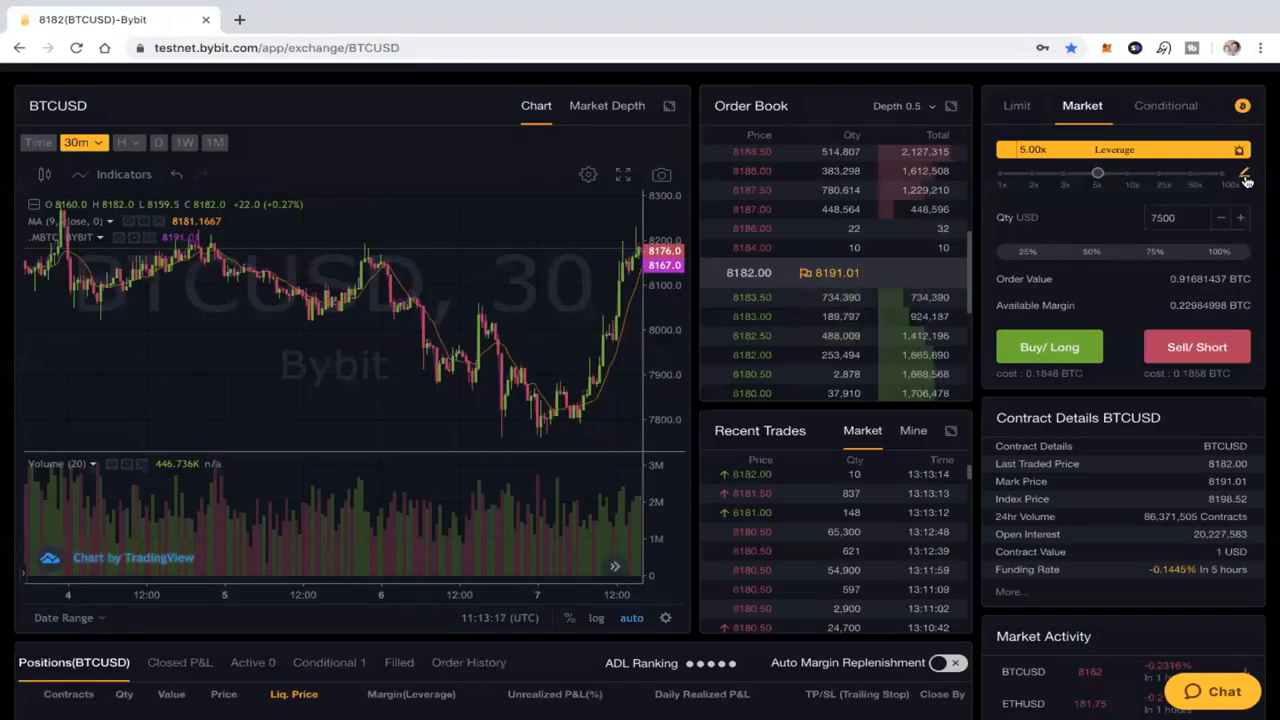
Set leverage to 1x with a 1500 USD quantity and reopen the buy confirmation, liquidation near 4100 USD
{"action": "left_click", "coordinate": [1244, 176]}
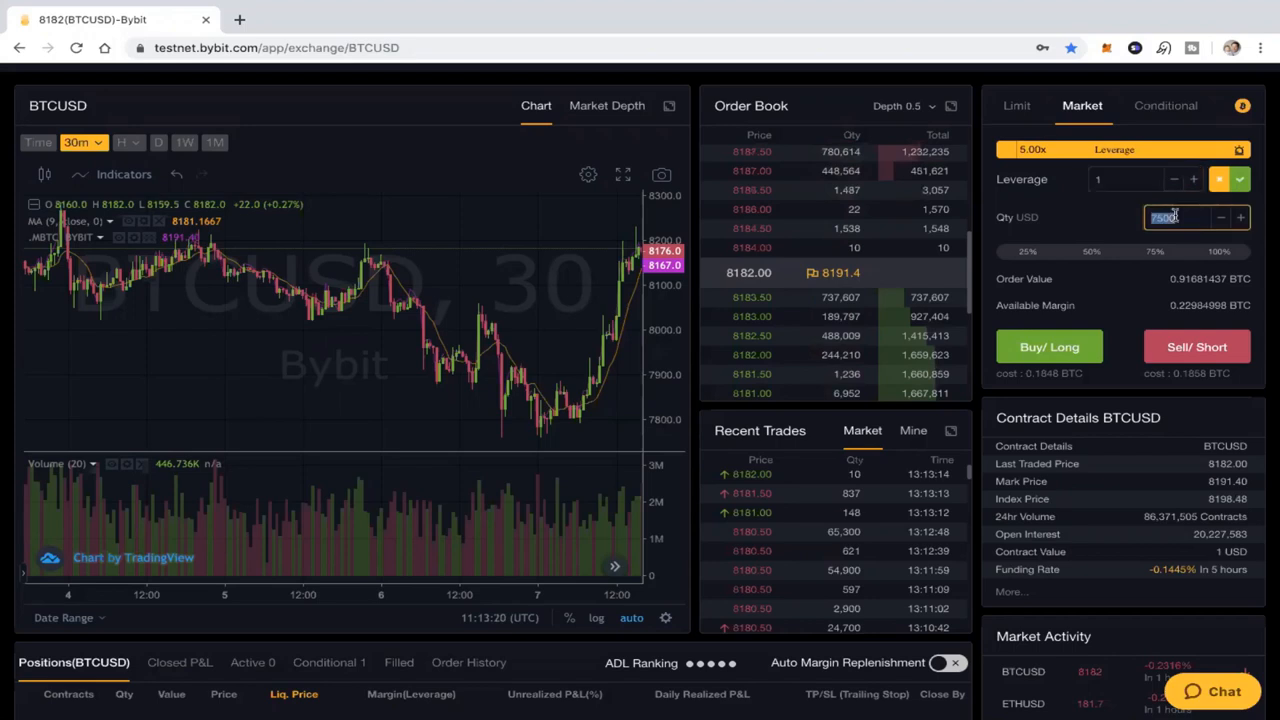
{"action": "type", "text": "1500"}
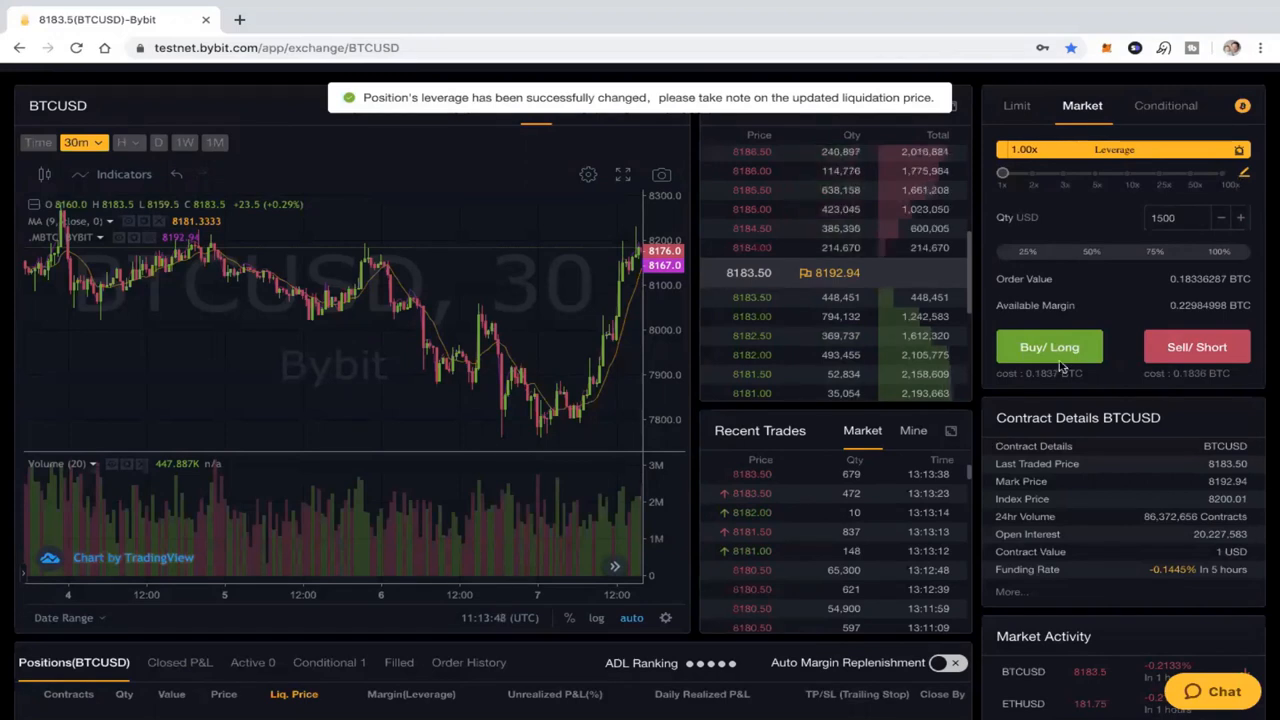
{"action": "left_click", "coordinate": [1048, 348]}
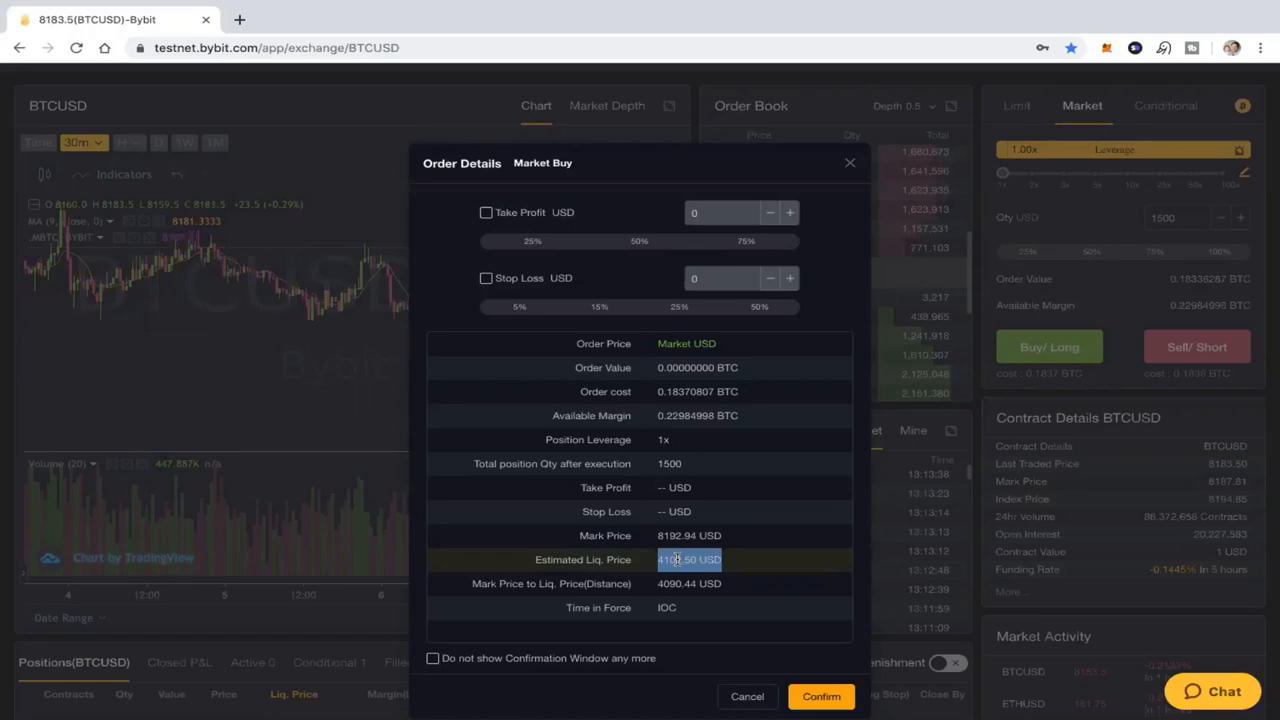
{"action": "mouse_move", "coordinate": [780, 498]}
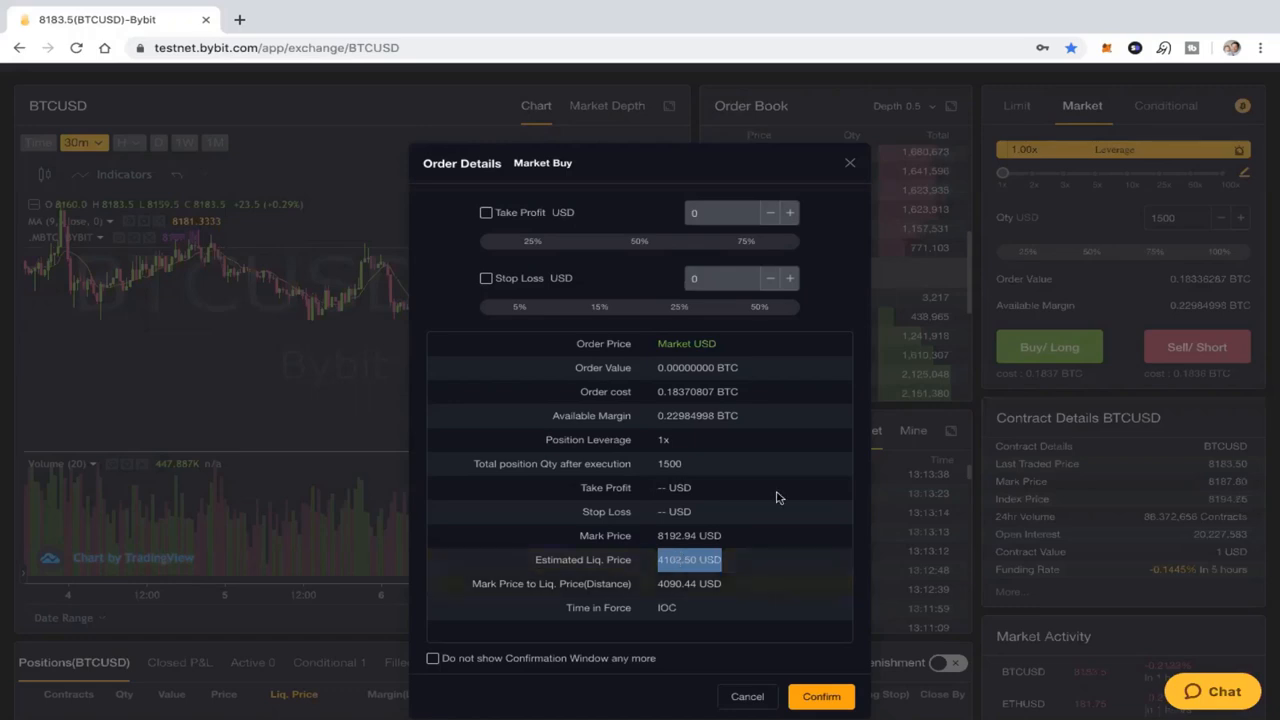